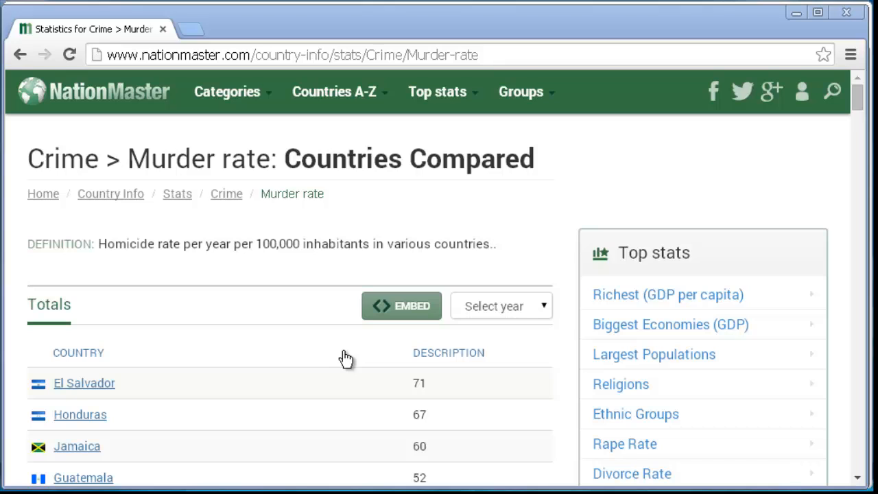
{"action": "mouse_move", "coordinate": [93, 357]}
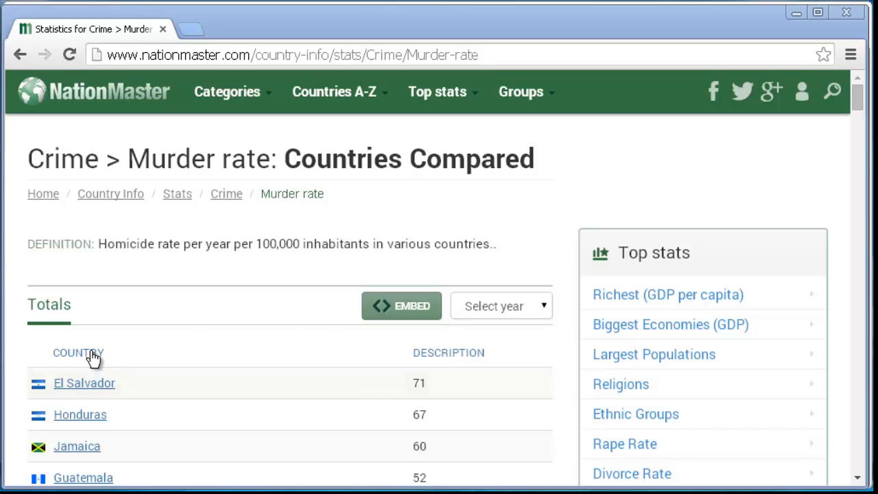
- Sort the NationMaster murder-rate table by country name and select every country row with its rate
{"action": "left_click", "coordinate": [78, 354]}
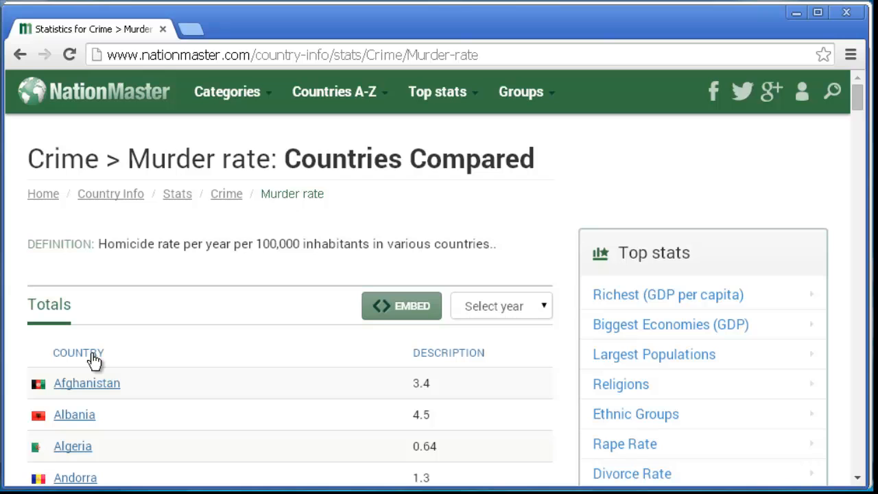
{"action": "scroll", "scroll_direction": "down", "scroll_amount": 3}
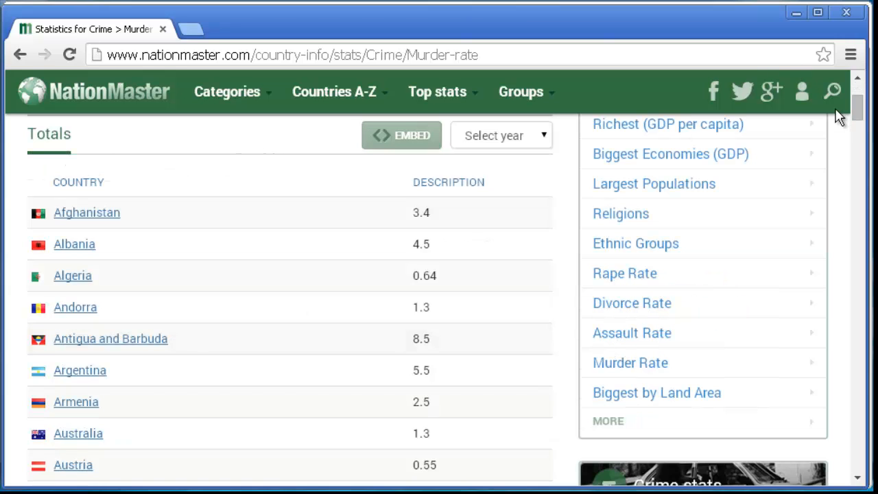
{"action": "scroll", "scroll_direction": "down", "scroll_amount": 3}
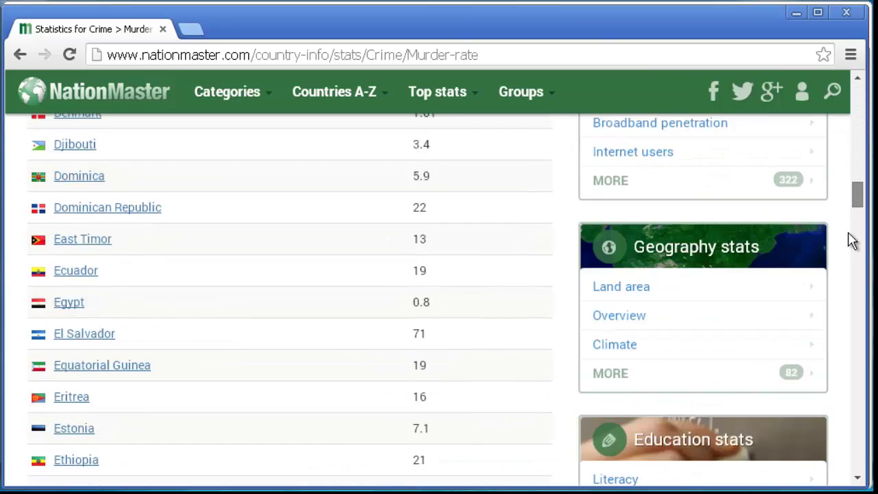
{"action": "scroll", "scroll_direction": "down", "scroll_amount": 3}
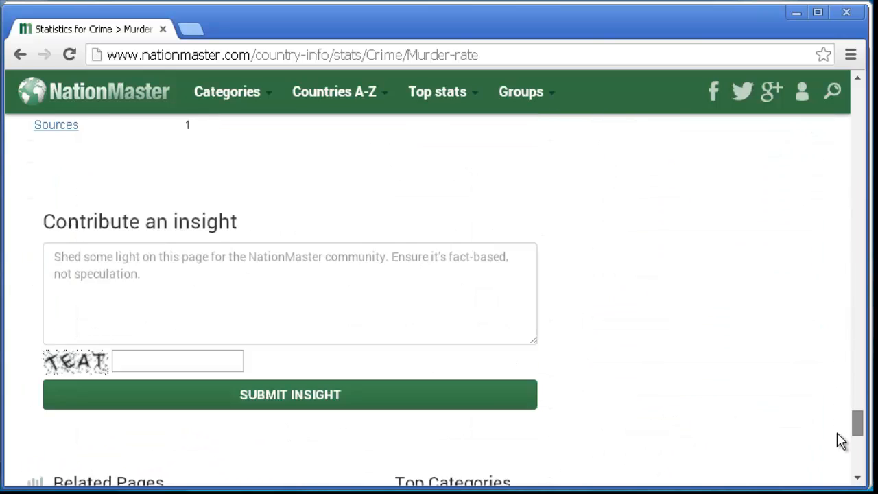
{"action": "scroll", "scroll_direction": "up", "scroll_amount": 3}
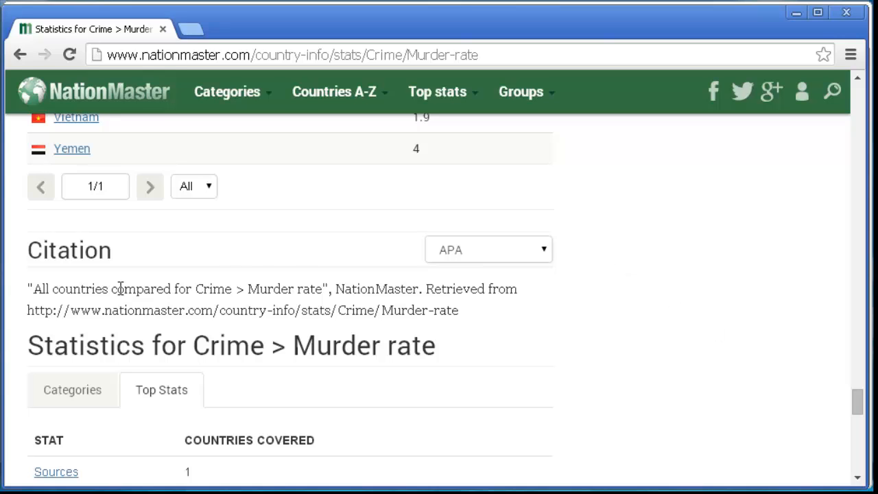
{"action": "mouse_move", "coordinate": [16, 299]}
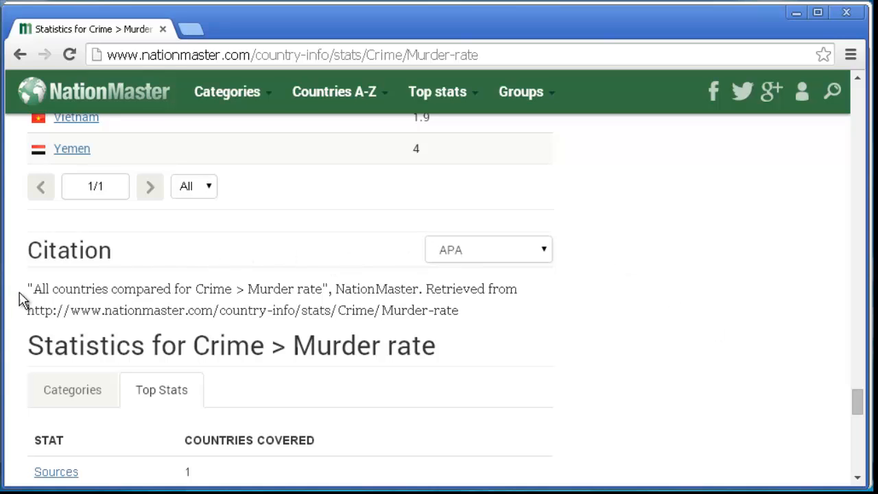
{"action": "left_click_drag", "start_coordinate": [28, 288], "coordinate": [458, 310]}
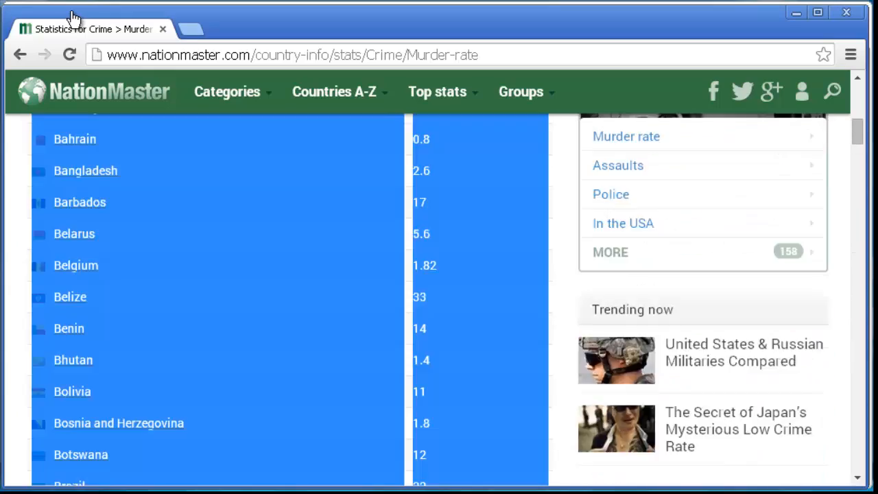
{"action": "scroll", "scroll_direction": "up", "scroll_amount": 3}
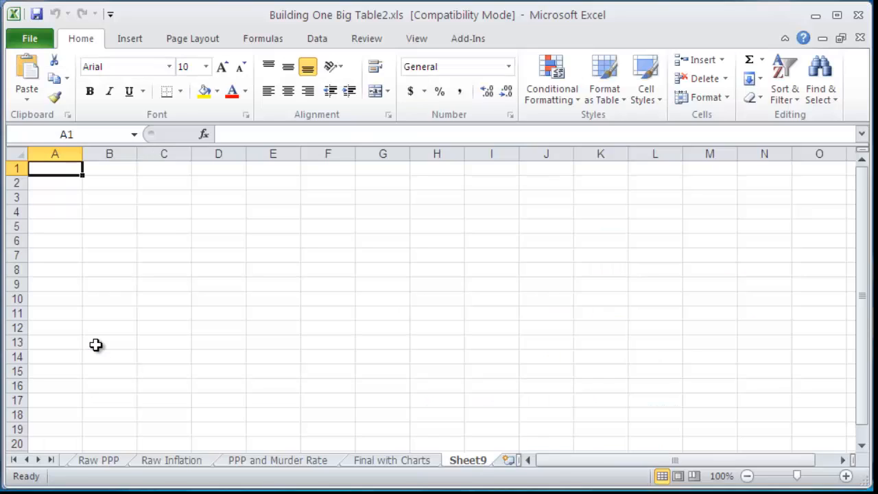
{"action": "mouse_move", "coordinate": [118, 218]}
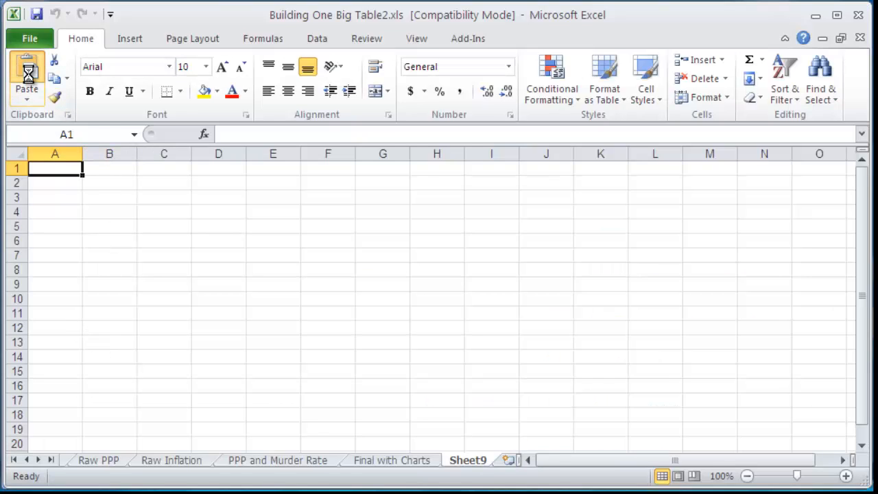
- Paste the copied murder-rate list into Sheet9 cell A1 via Paste Special as Text
{"action": "left_click", "coordinate": [26, 74]}
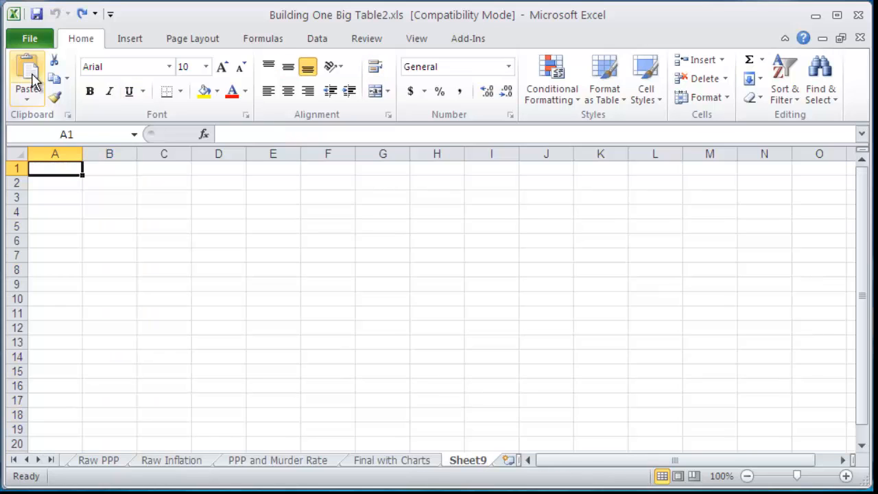
{"action": "mouse_move", "coordinate": [27, 99]}
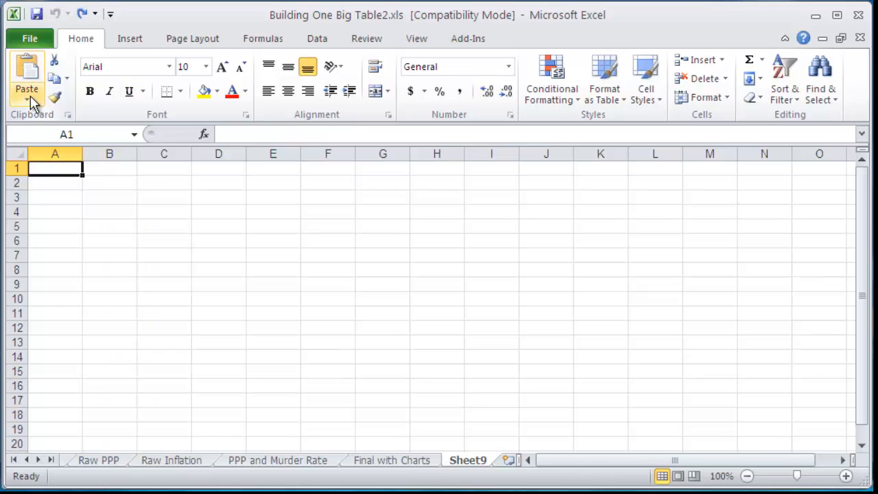
{"action": "left_click", "coordinate": [26, 99]}
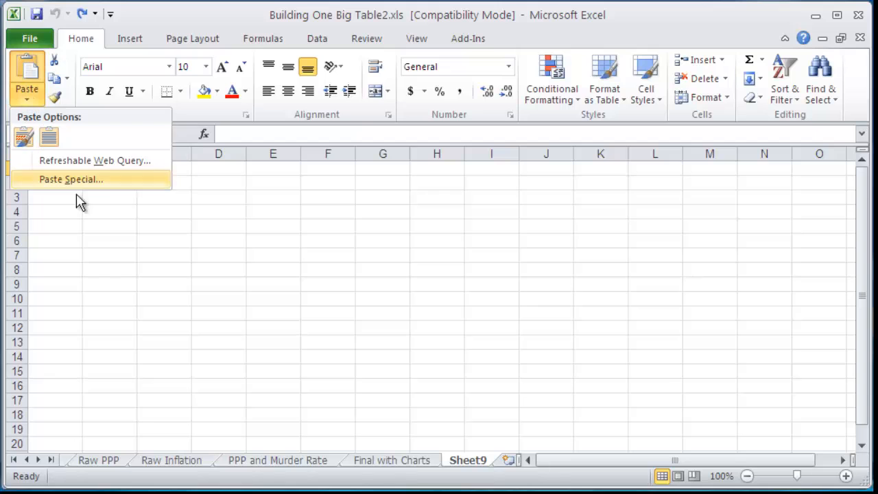
{"action": "left_click", "coordinate": [71, 178]}
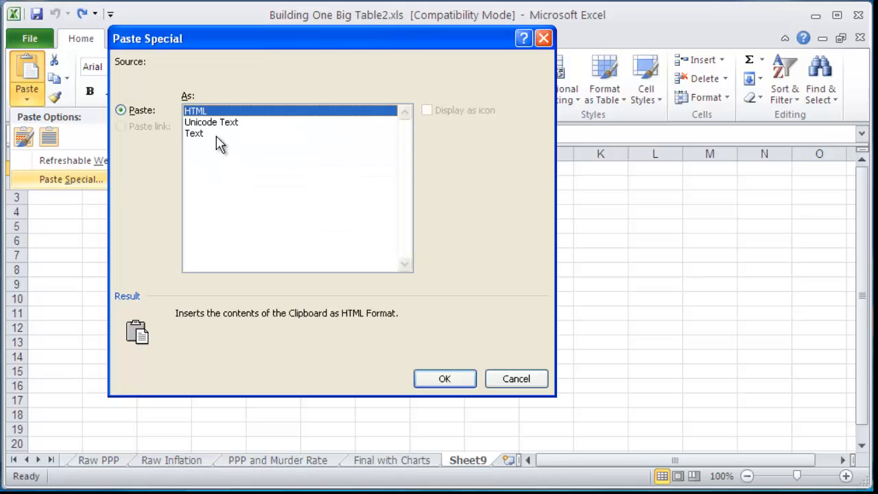
{"action": "left_click", "coordinate": [195, 133]}
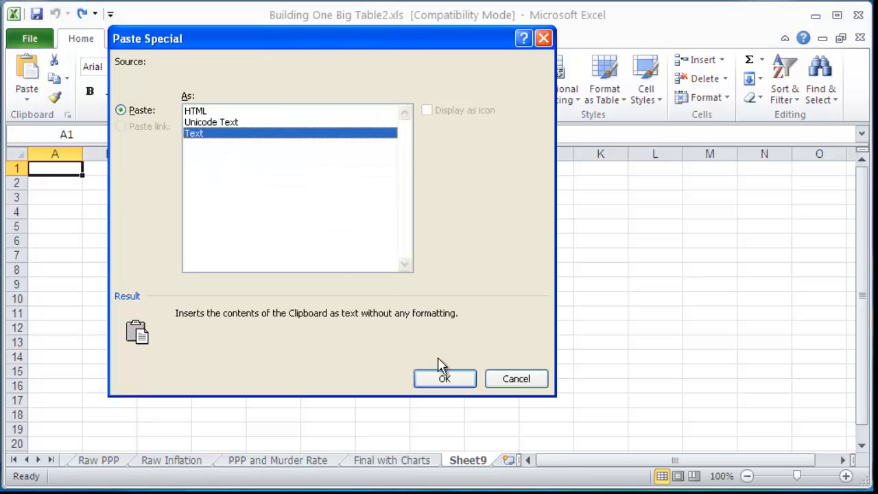
{"action": "left_click", "coordinate": [445, 379]}
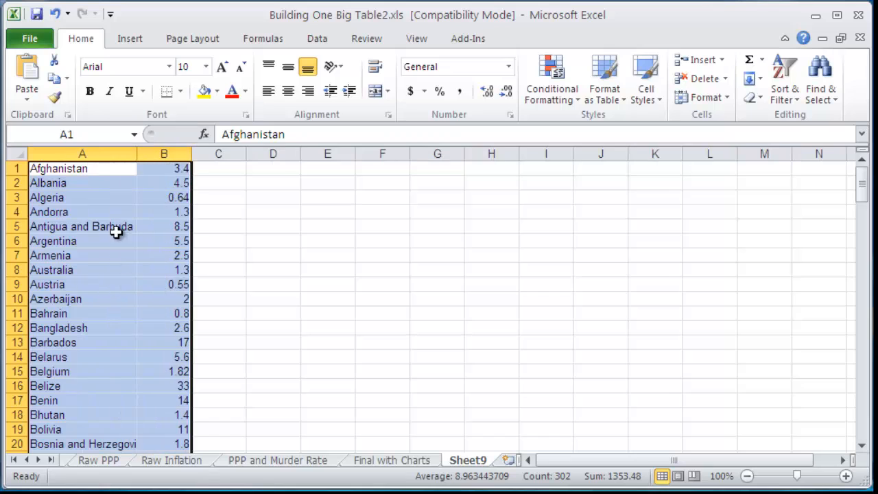
{"action": "mouse_move", "coordinate": [14, 164]}
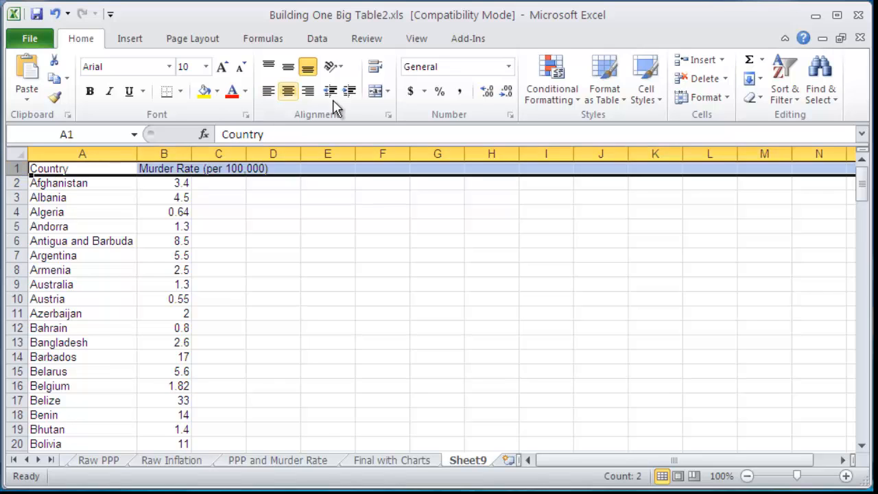
- Wrap the text of the Country and Murder Rate (per 100,000) header row via Format Cells
{"action": "left_click", "coordinate": [387, 116]}
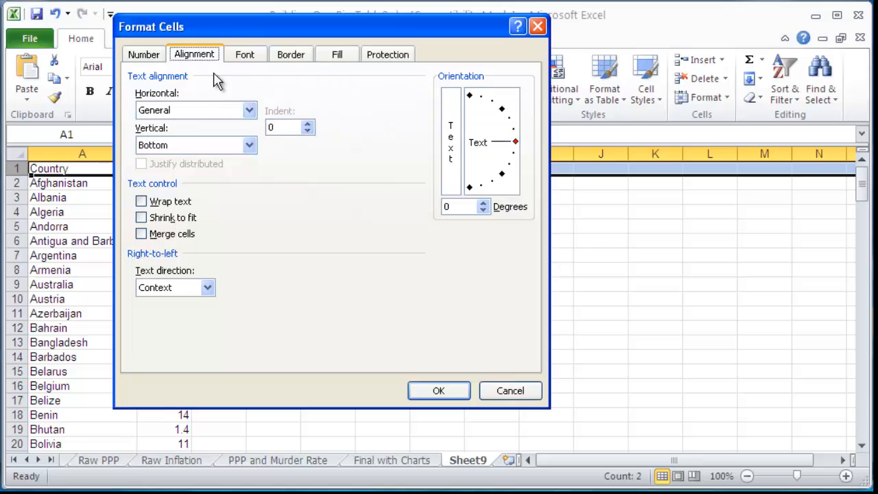
{"action": "left_click", "coordinate": [142, 200]}
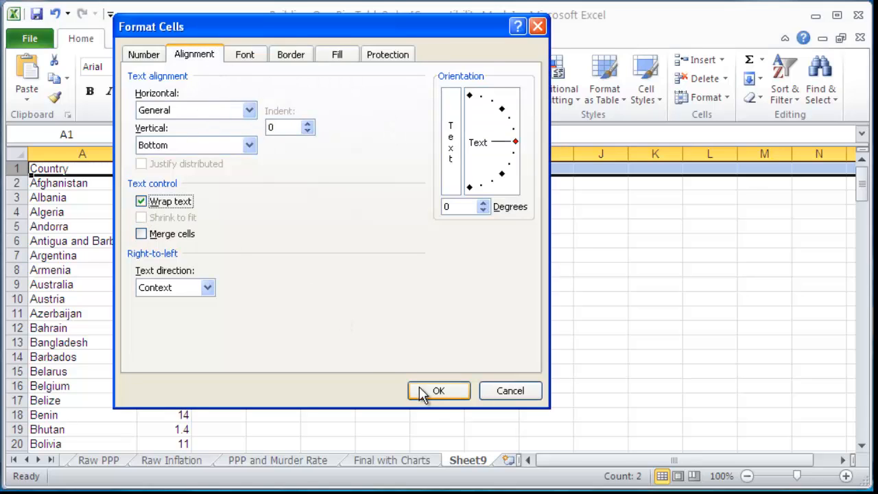
{"action": "left_click", "coordinate": [439, 390]}
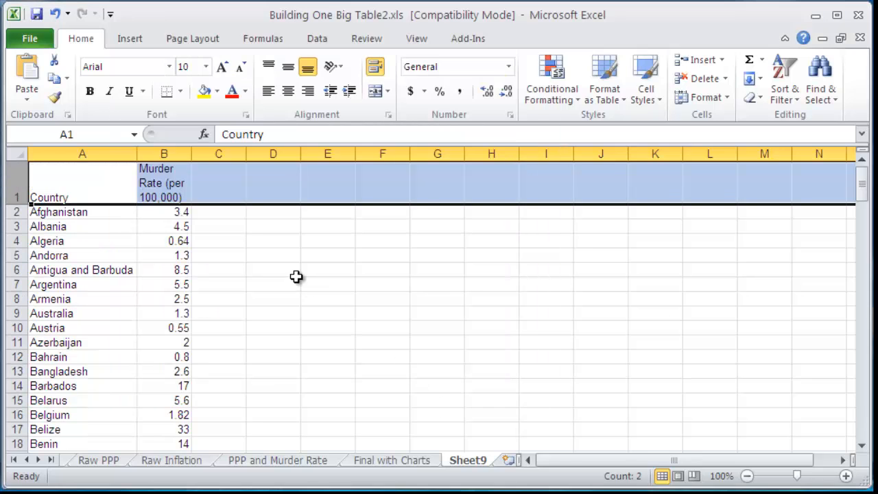
{"action": "left_click", "coordinate": [97, 461]}
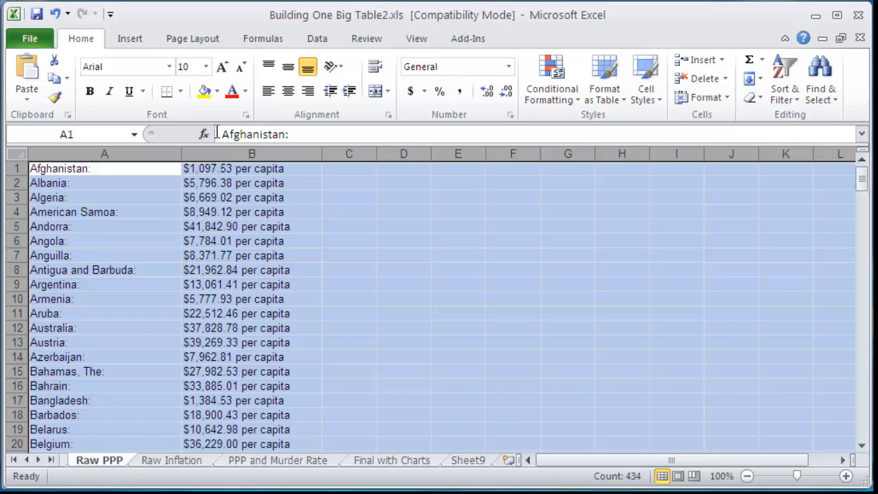
- Try =sum(B1:B13) on the Raw PPP values, then select the whole PPP value column B
{"action": "left_click", "coordinate": [252, 167]}
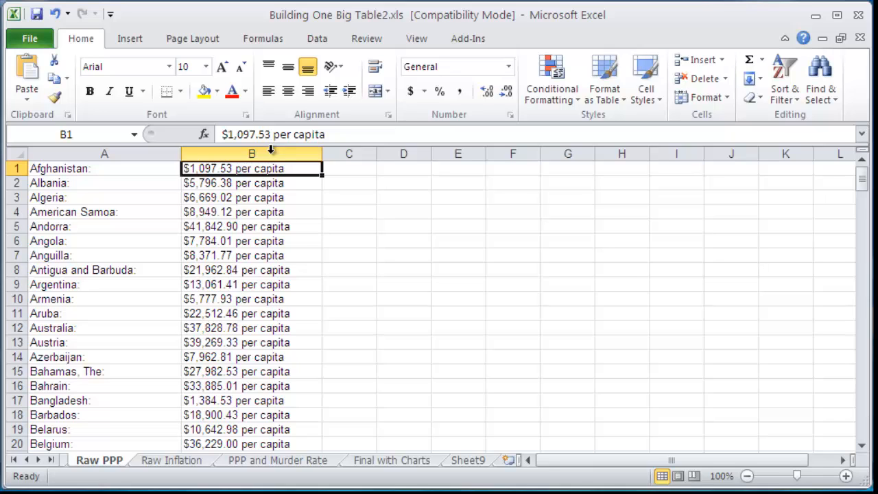
{"action": "type", "text": "=sum(B1:B13)"}
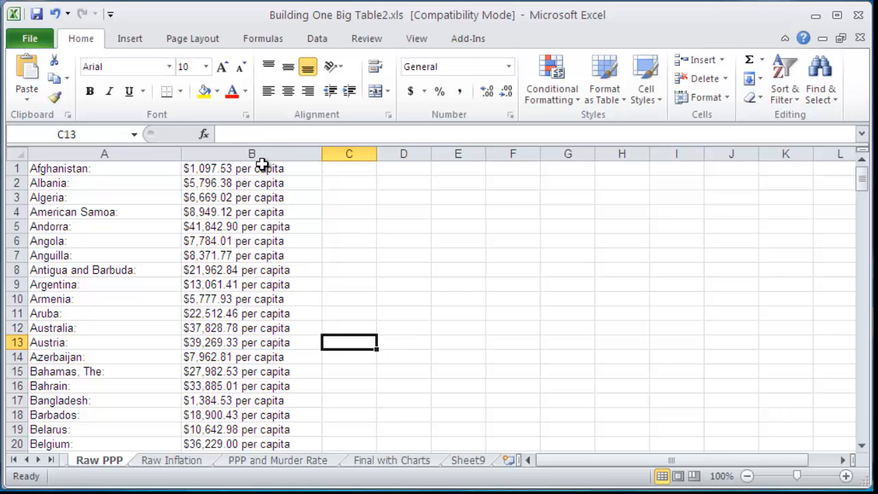
{"action": "left_click", "coordinate": [251, 154]}
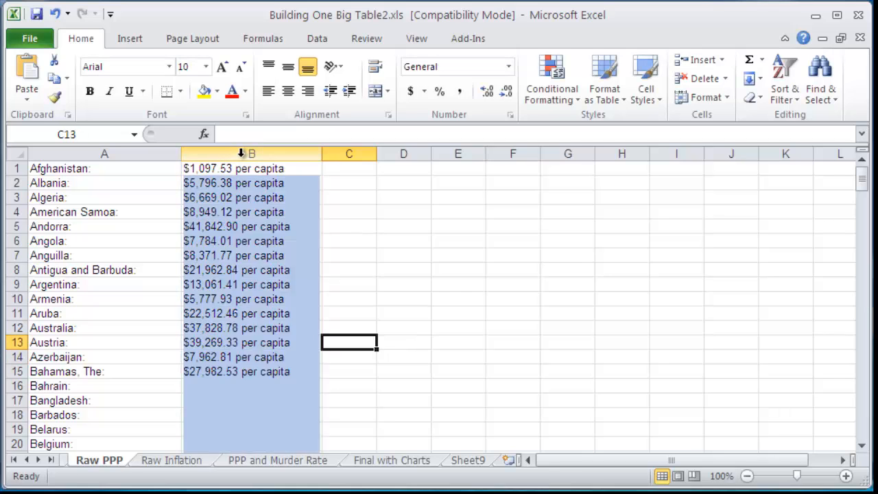
{"action": "left_click", "coordinate": [315, 39]}
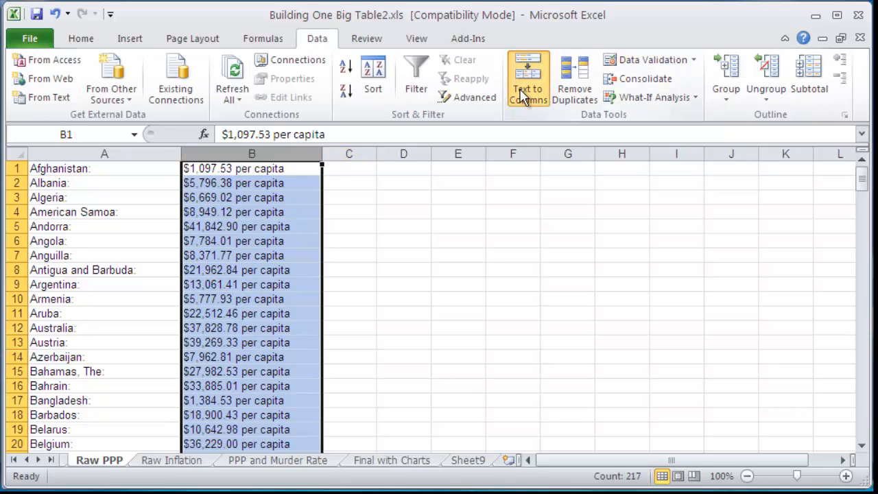
- Run Text to Columns on column B, delimited on spaces, so dollar amounts separate from per capita
{"action": "left_click", "coordinate": [526, 78]}
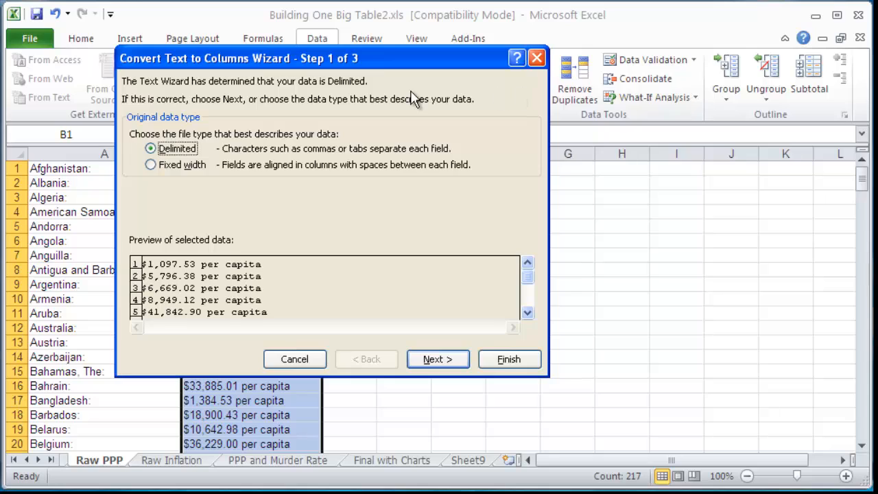
{"action": "mouse_move", "coordinate": [200, 130]}
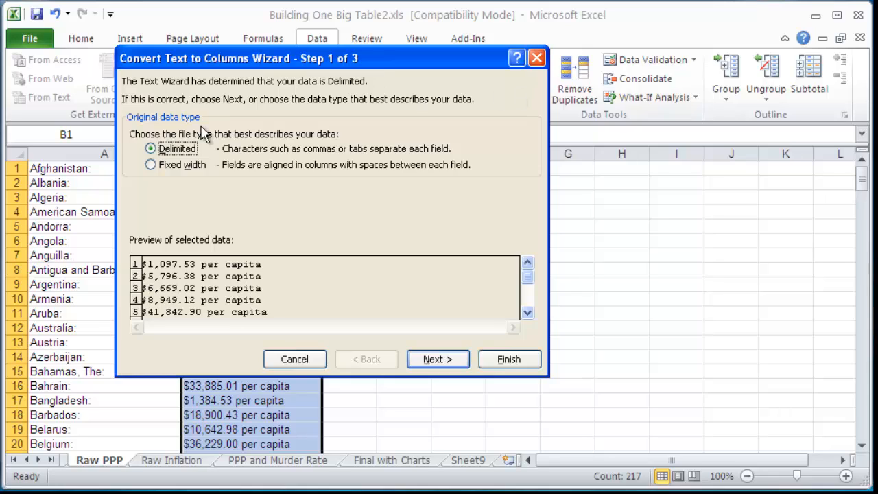
{"action": "mouse_move", "coordinate": [170, 167]}
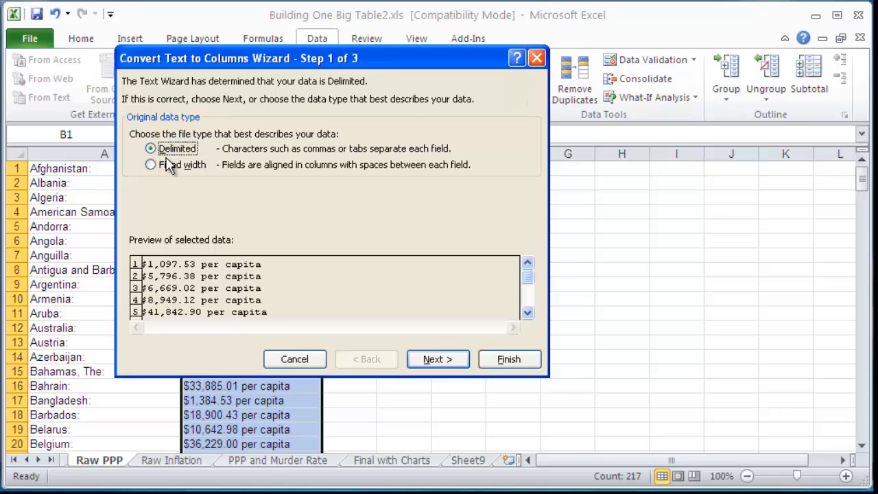
{"action": "mouse_move", "coordinate": [477, 367]}
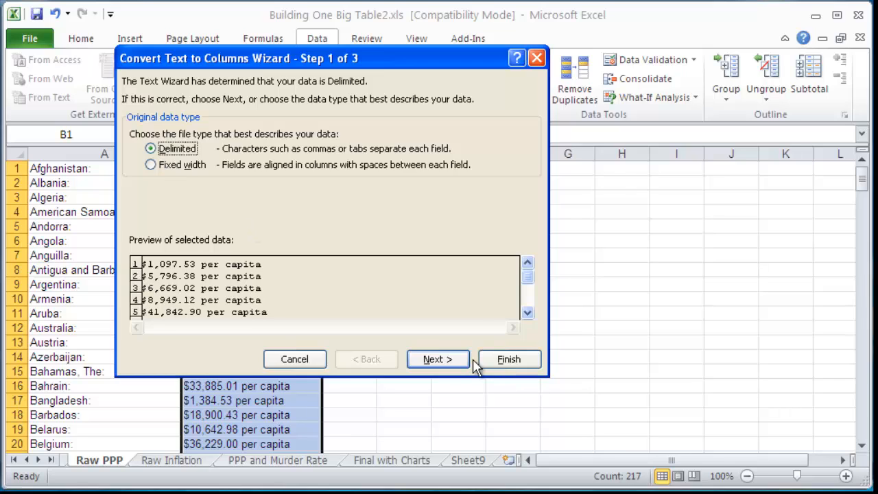
{"action": "left_click", "coordinate": [437, 360]}
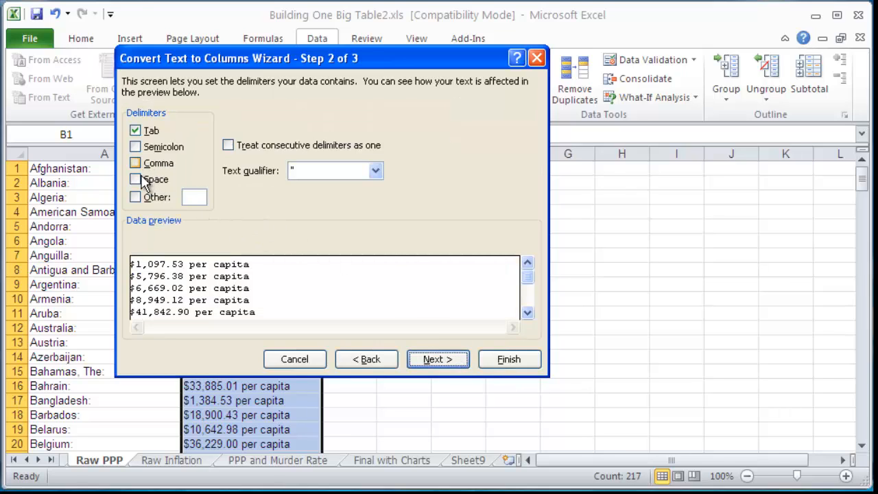
{"action": "left_click", "coordinate": [136, 178]}
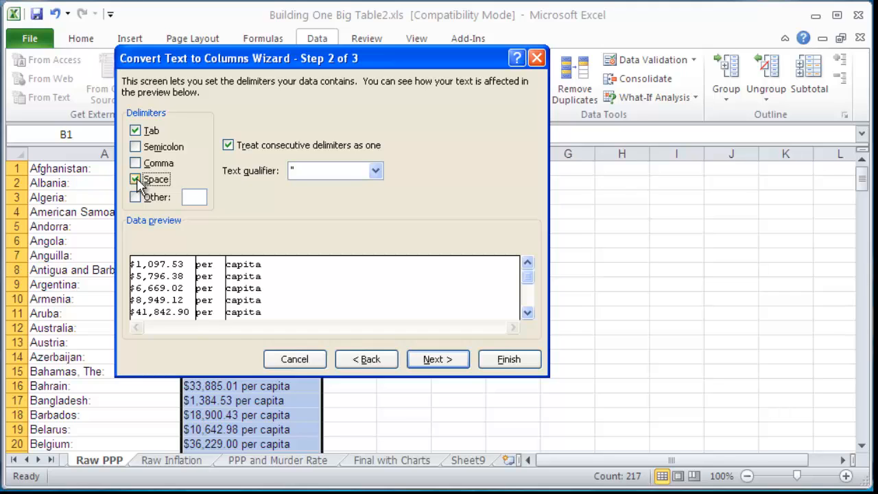
{"action": "left_click", "coordinate": [437, 360]}
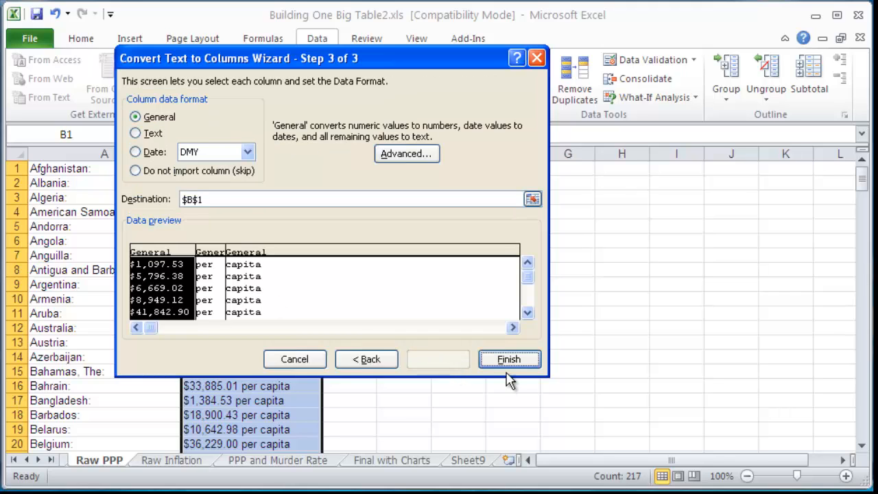
{"action": "left_click", "coordinate": [510, 359]}
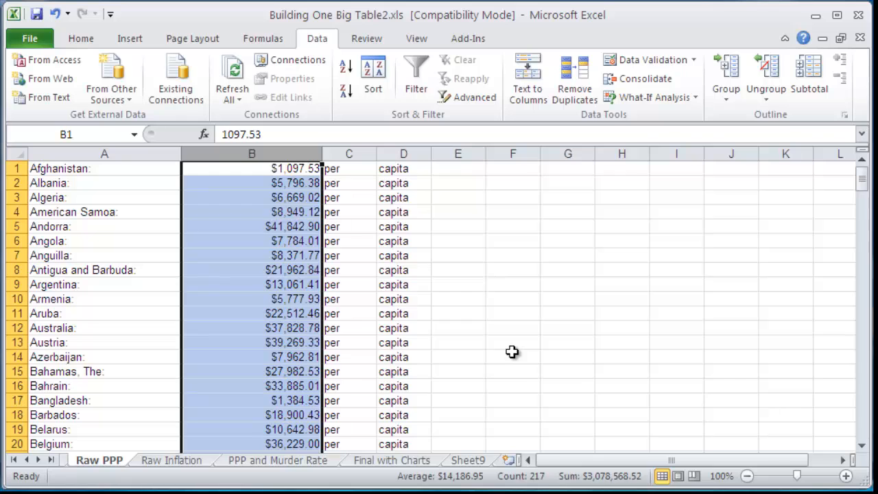
{"action": "mouse_move", "coordinate": [376, 181]}
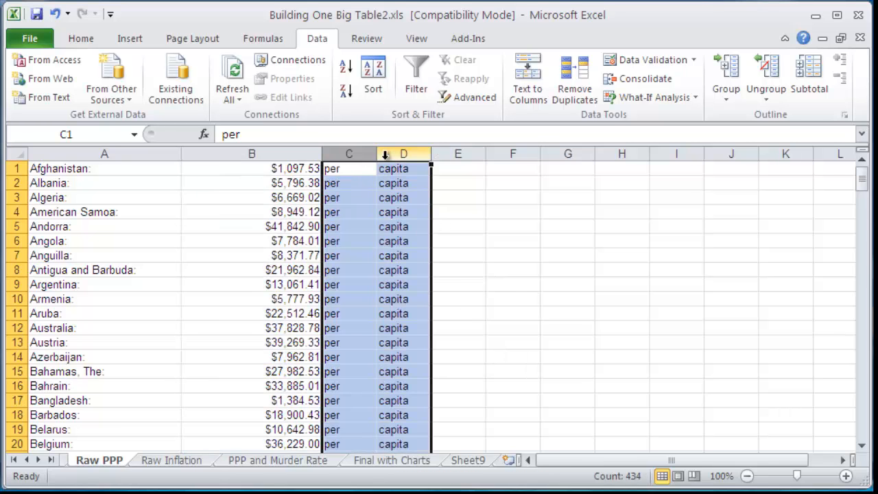
- Delete the leftover per and capita columns C:D, leaving only the dollar figures
{"action": "key", "text": "Delete"}
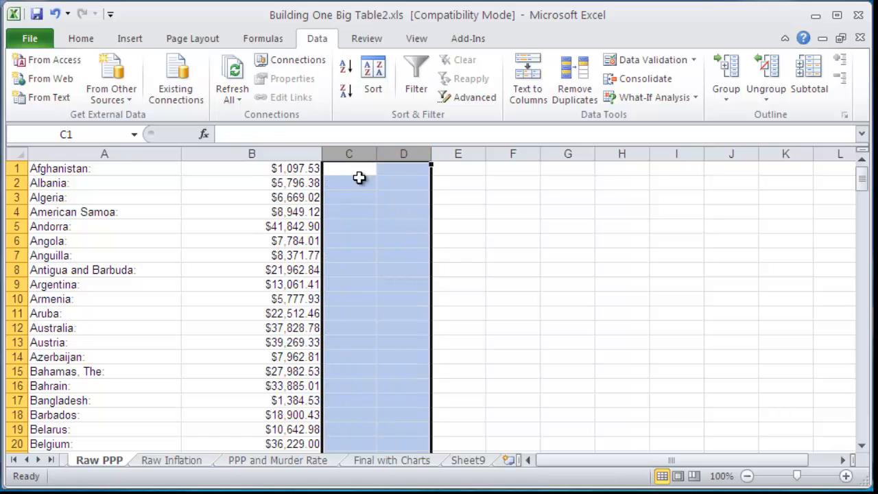
{"action": "left_click", "coordinate": [349, 342]}
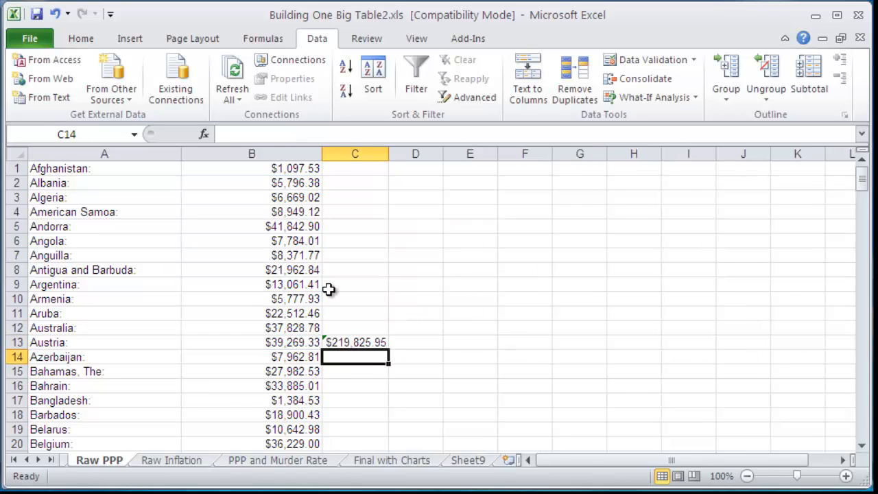
{"action": "mouse_move", "coordinate": [376, 192]}
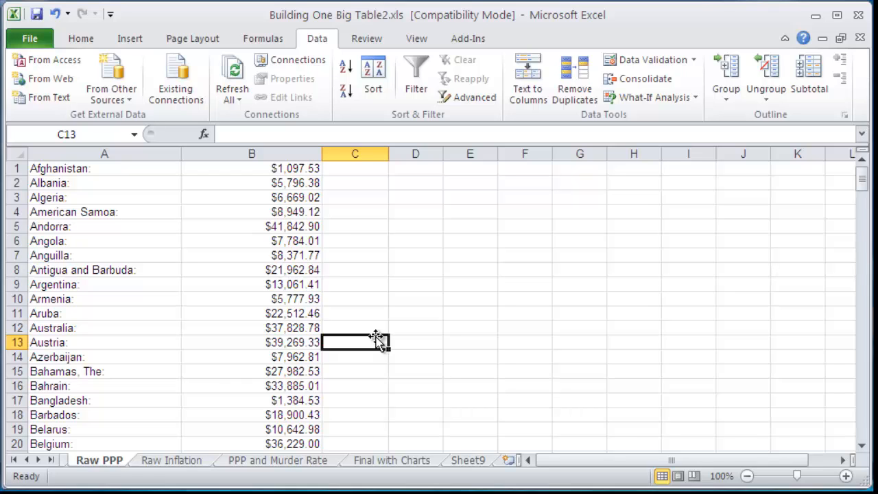
{"action": "left_click", "coordinate": [466, 459]}
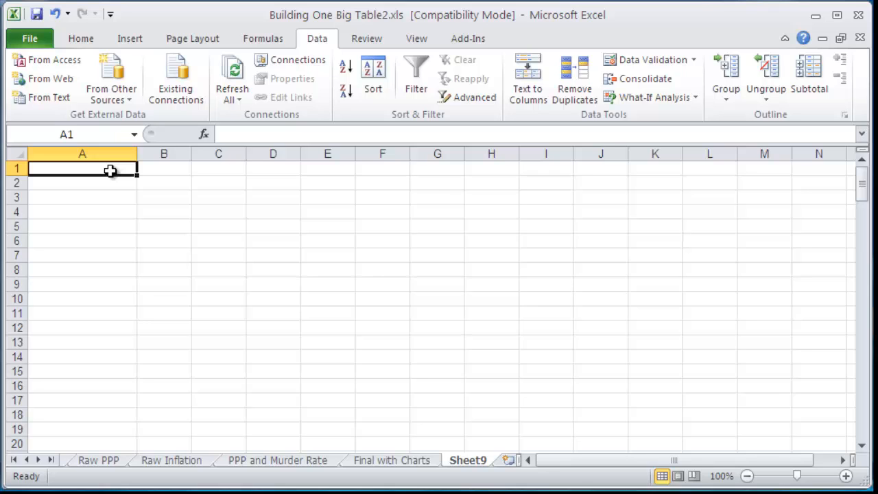
{"action": "left_click", "coordinate": [80, 39]}
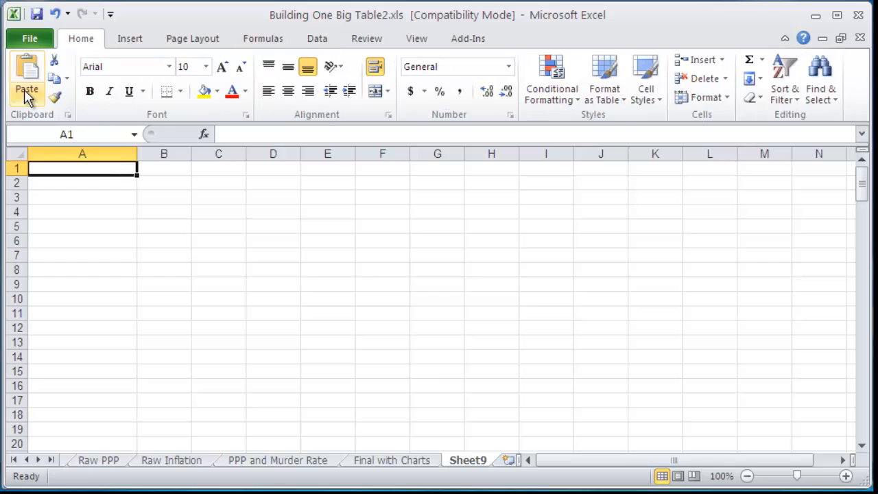
{"action": "left_click", "coordinate": [26, 96]}
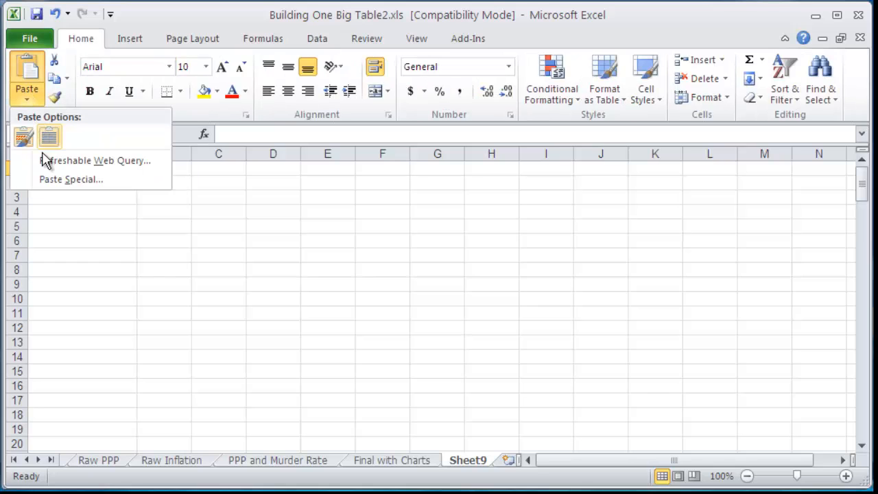
{"action": "left_click", "coordinate": [71, 178]}
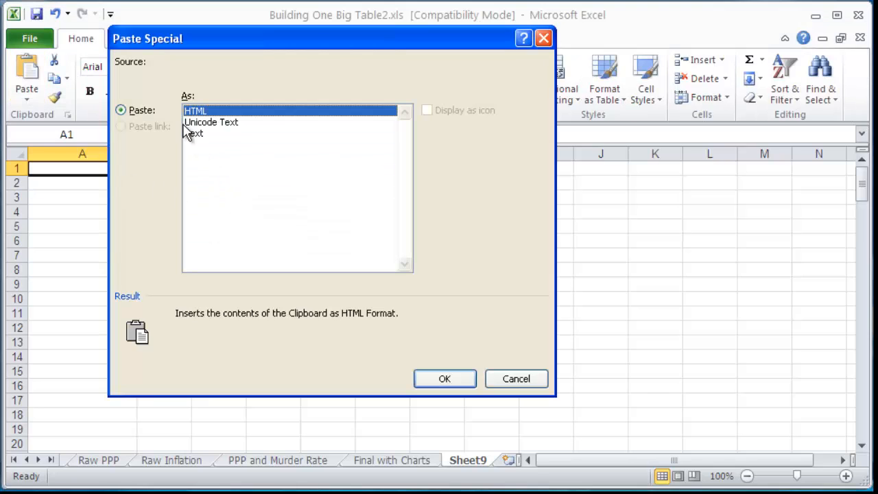
{"action": "left_click", "coordinate": [195, 133]}
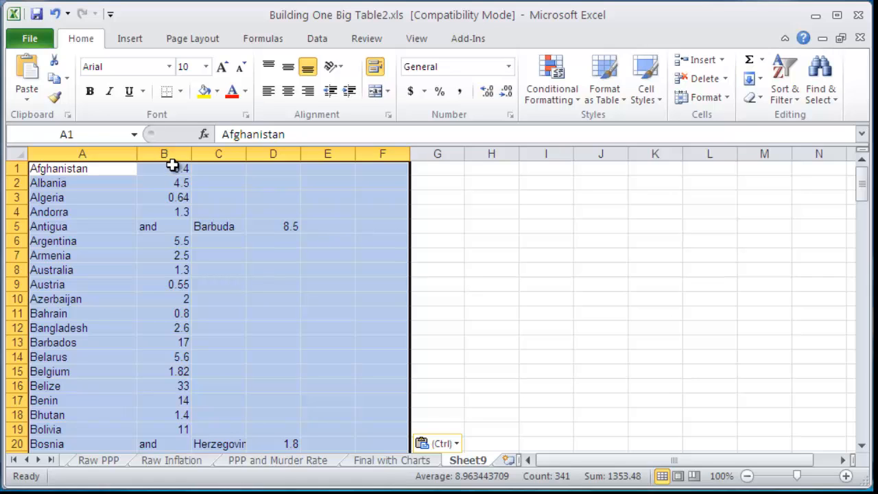
{"action": "scroll", "scroll_direction": "down", "scroll_amount": 3}
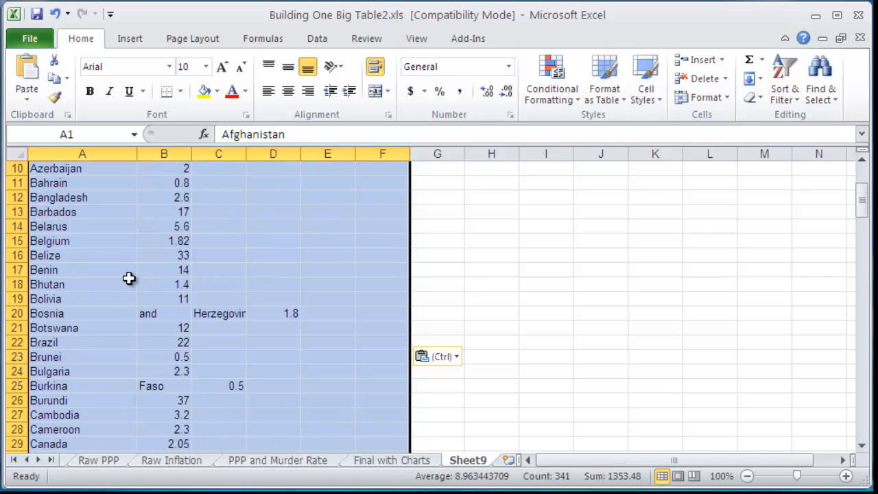
{"action": "mouse_move", "coordinate": [77, 314]}
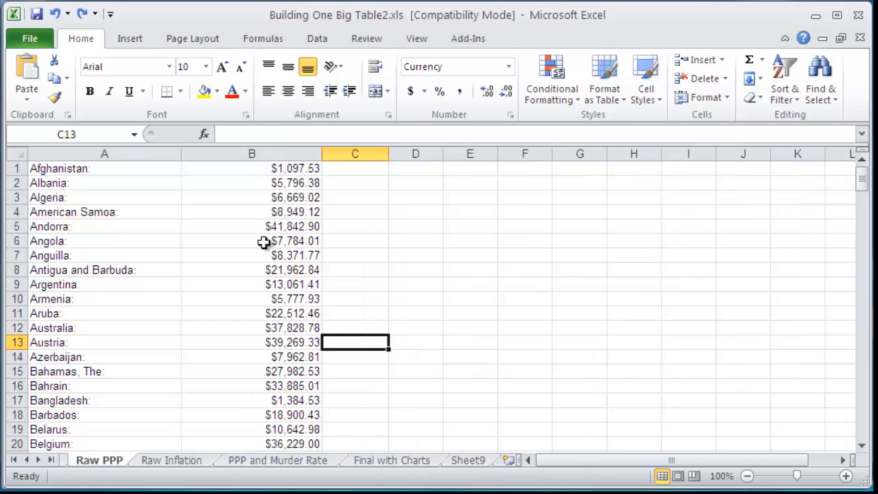
- Rerun Text to Columns on column B with Space unchecked so spaces no longer split cells
{"action": "left_click", "coordinate": [252, 154]}
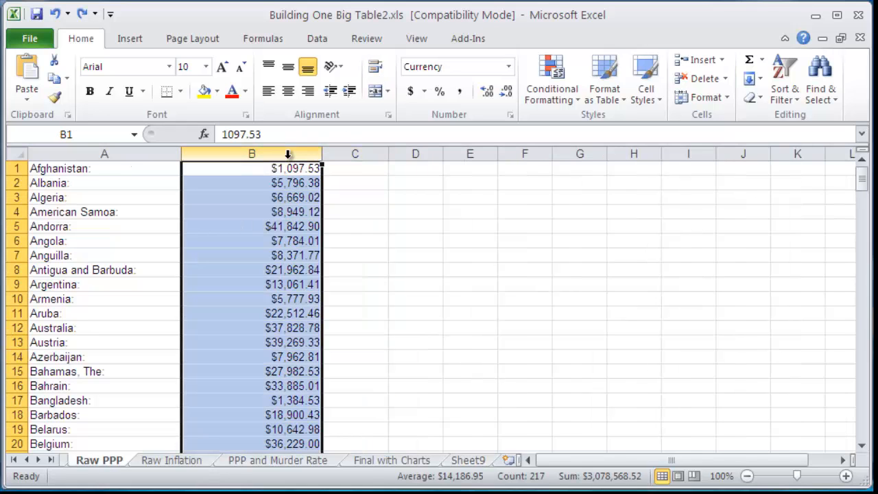
{"action": "mouse_move", "coordinate": [524, 53]}
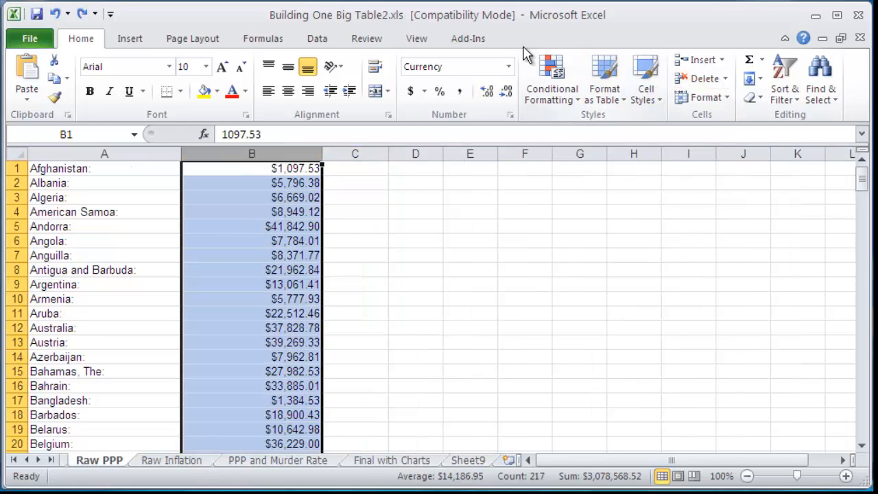
{"action": "left_click", "coordinate": [316, 39]}
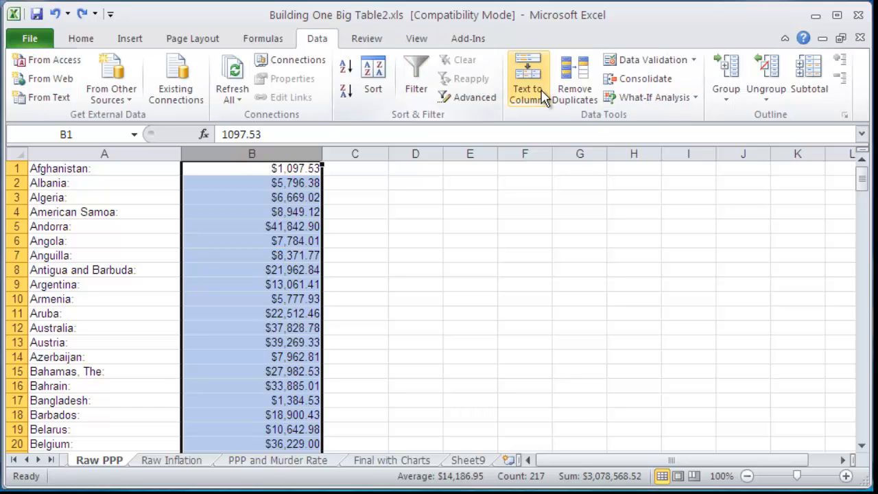
{"action": "left_click", "coordinate": [527, 75]}
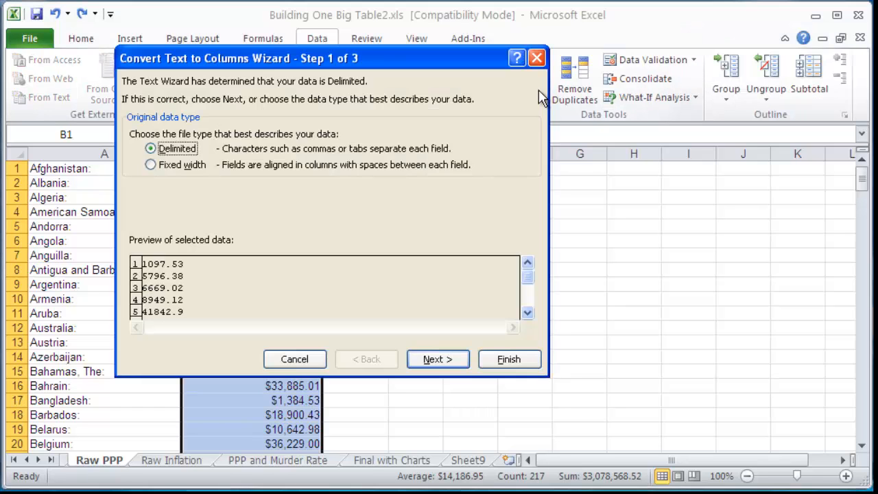
{"action": "left_click", "coordinate": [437, 360]}
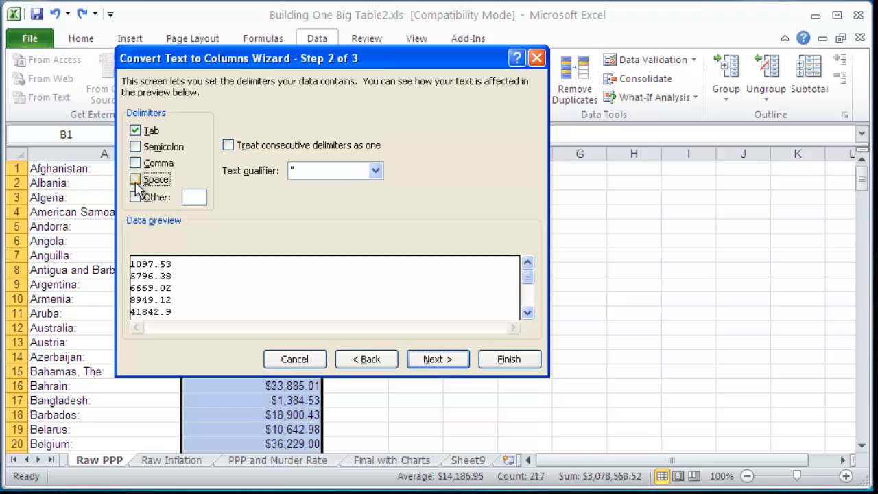
{"action": "left_click", "coordinate": [510, 359]}
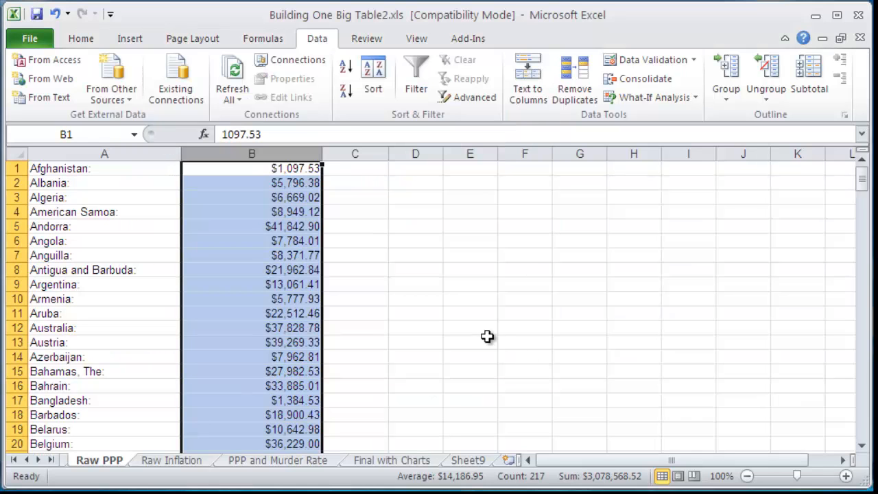
{"action": "mouse_move", "coordinate": [231, 422]}
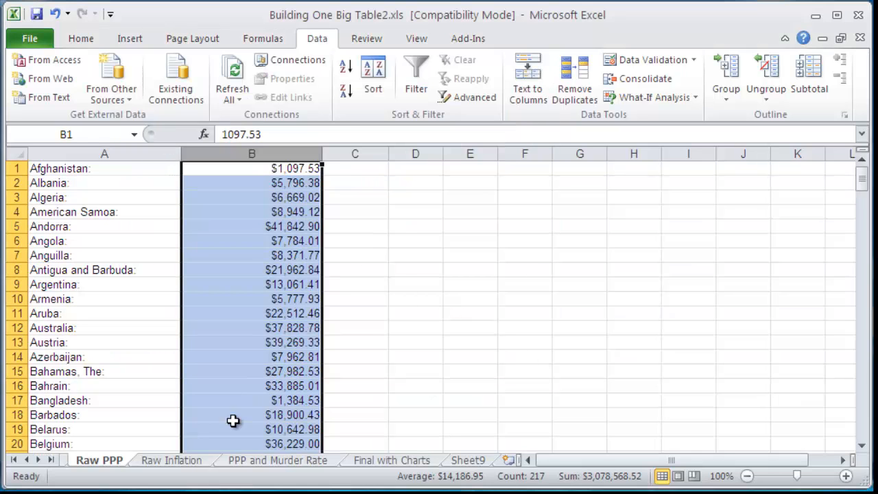
{"action": "left_click", "coordinate": [469, 459]}
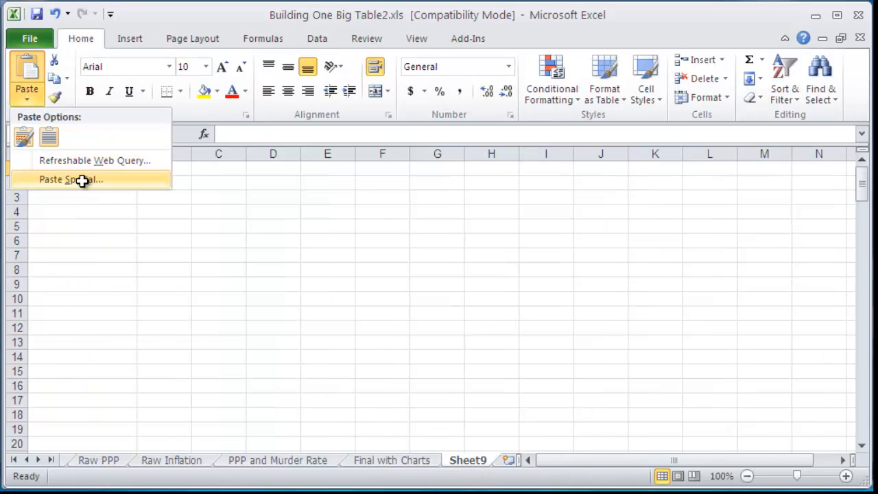
- Paste the country list into Sheet9 as plain text, keeping full names in column A
{"action": "left_click", "coordinate": [72, 178]}
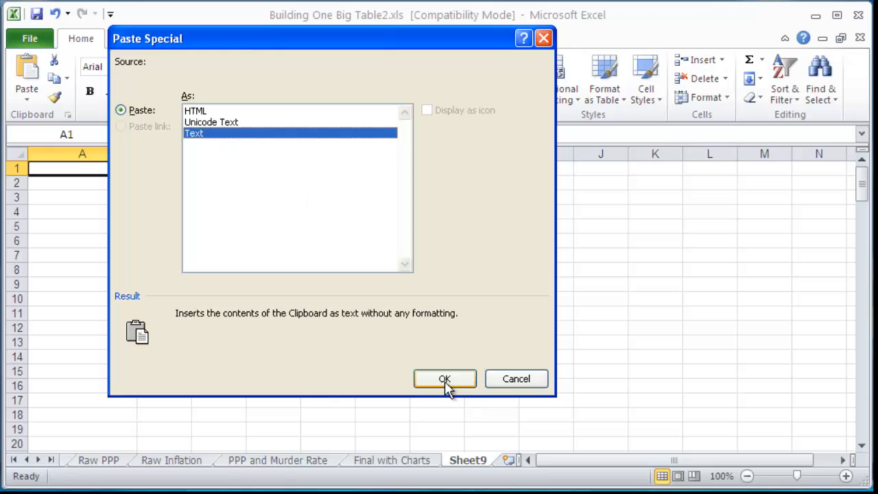
{"action": "left_click", "coordinate": [445, 378]}
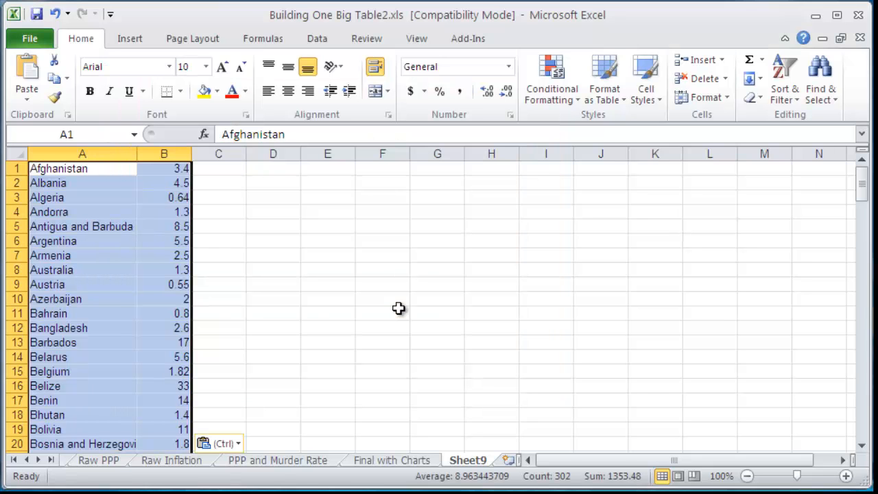
{"action": "left_click", "coordinate": [170, 461]}
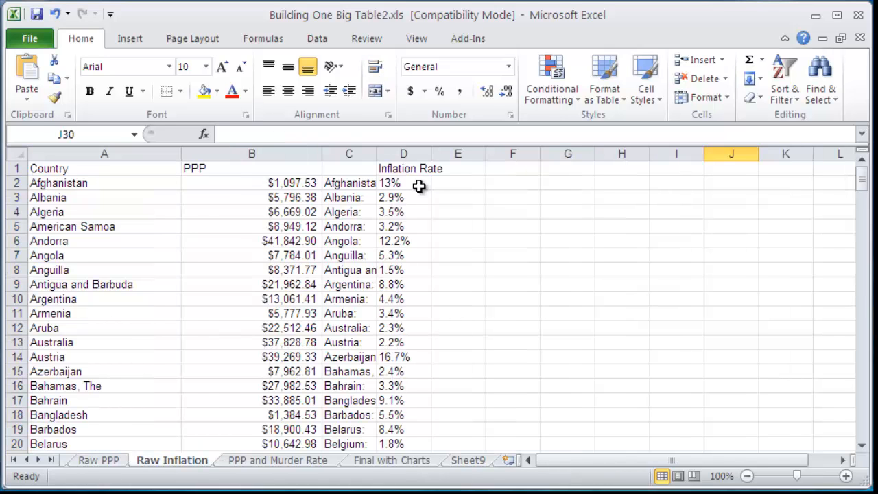
{"action": "mouse_move", "coordinate": [419, 167]}
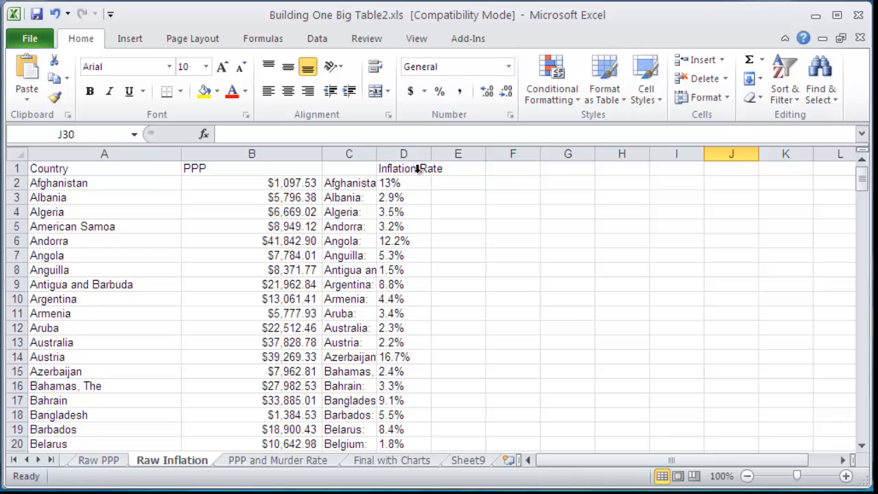
{"action": "left_click", "coordinate": [403, 153]}
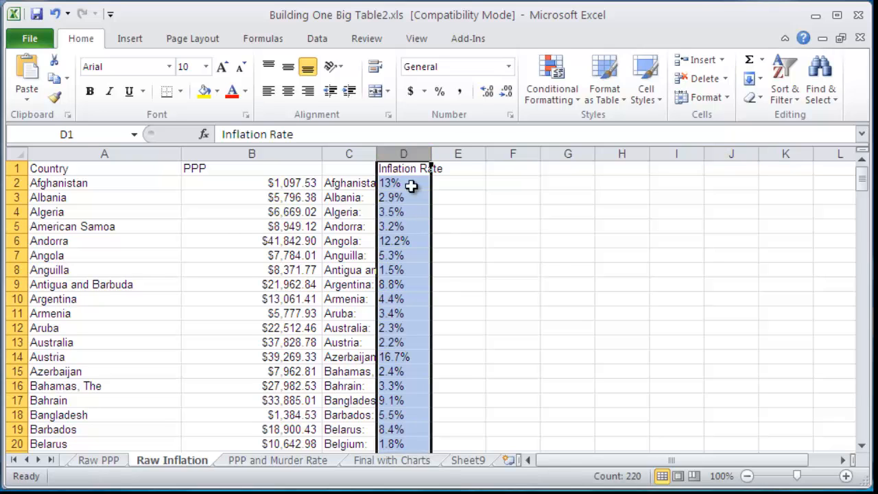
{"action": "mouse_move", "coordinate": [382, 357]}
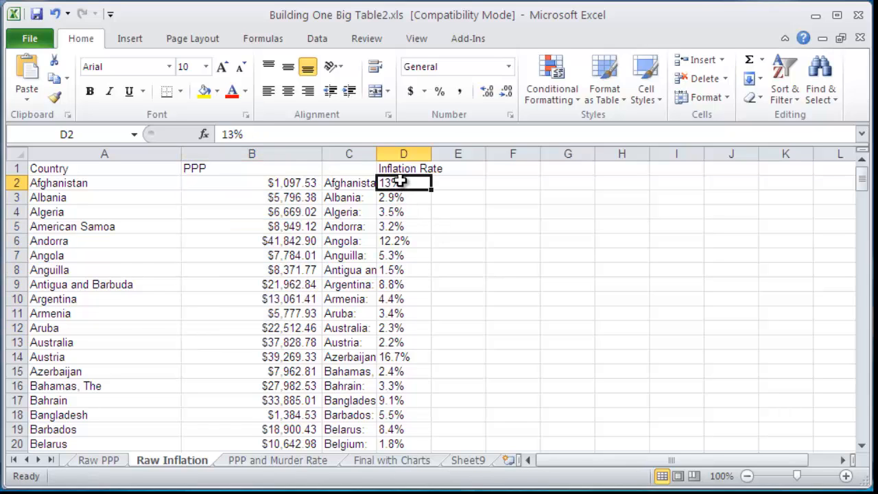
{"action": "double_click", "coordinate": [403, 182]}
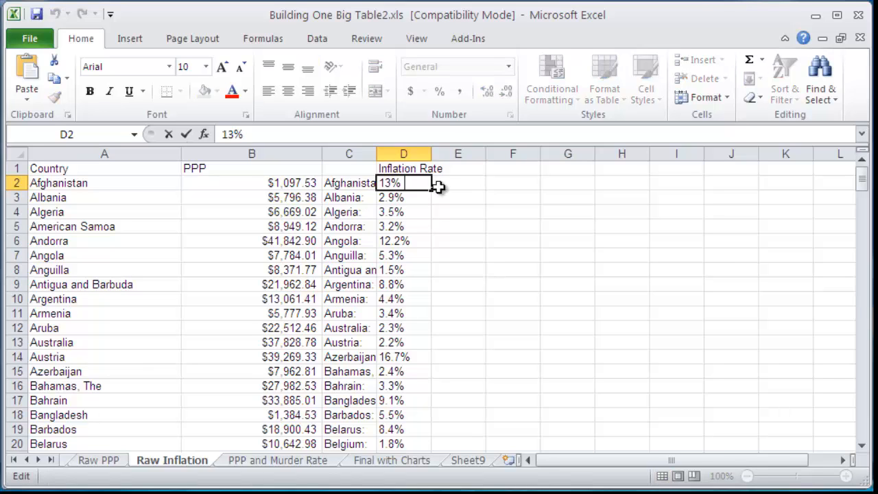
{"action": "mouse_move", "coordinate": [448, 187]}
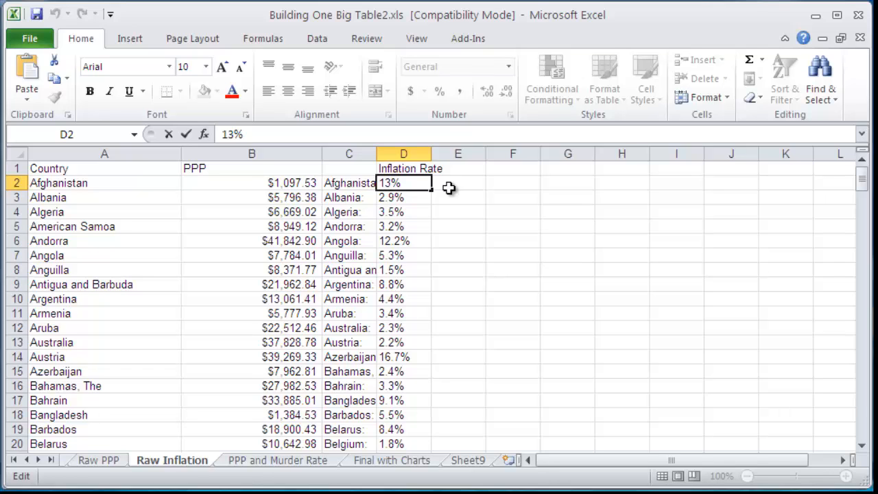
{"action": "mouse_move", "coordinate": [451, 181]}
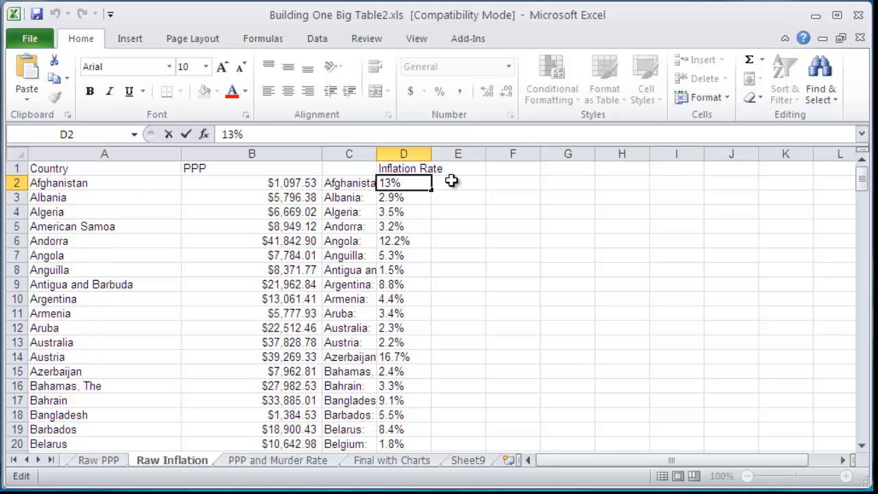
- Enter =LEFT(D2,LEN(D2)-2) in E2 and fill it down to row 19 to strip the percent signs
{"action": "type", "text": "=LEFT(D2,LEN(D2)-2)"}
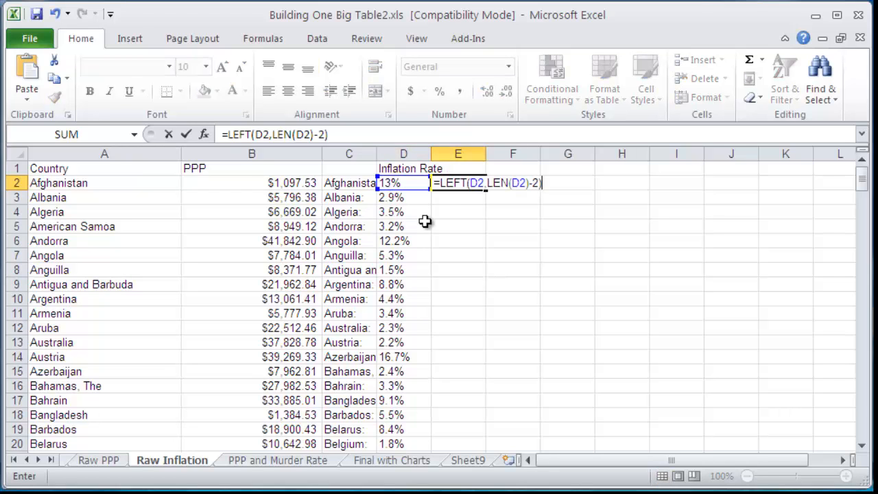
{"action": "mouse_move", "coordinate": [395, 183]}
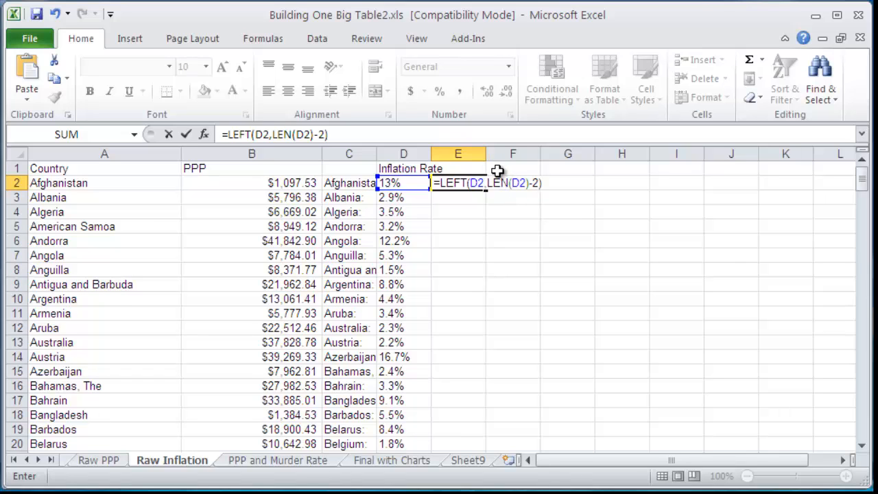
{"action": "mouse_move", "coordinate": [505, 178]}
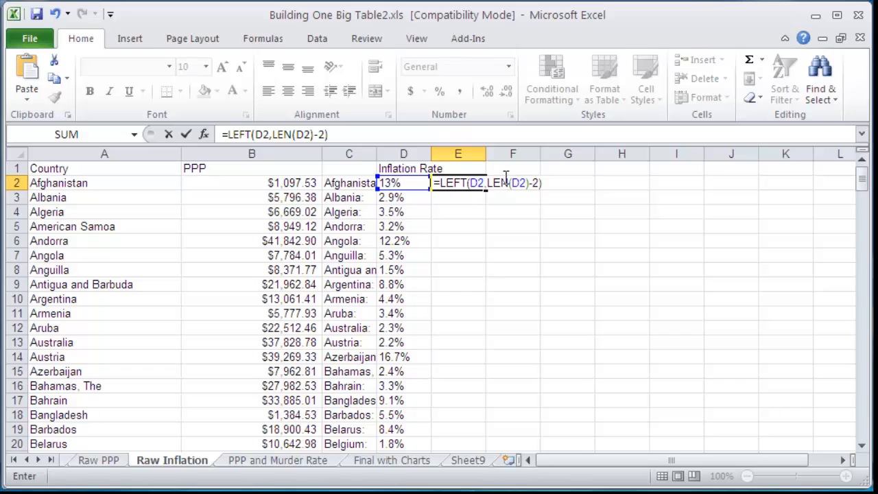
{"action": "key", "text": "Enter"}
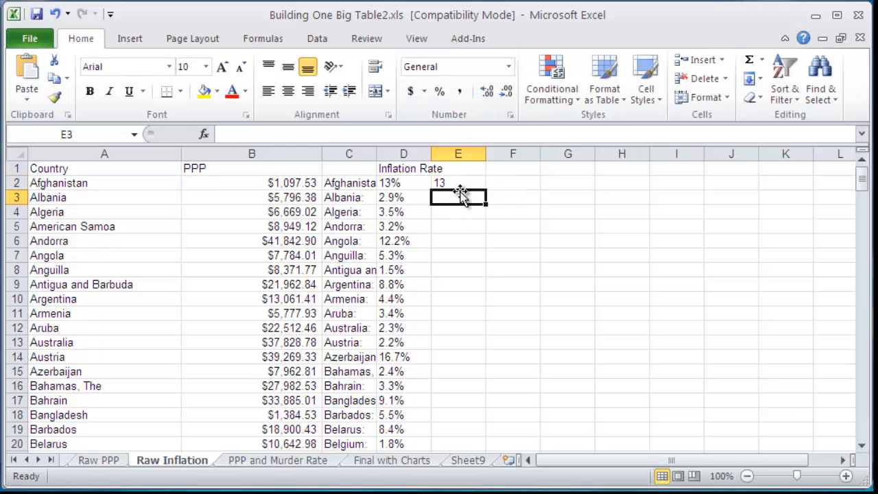
{"action": "left_click_drag", "start_coordinate": [458, 182], "coordinate": [458, 436]}
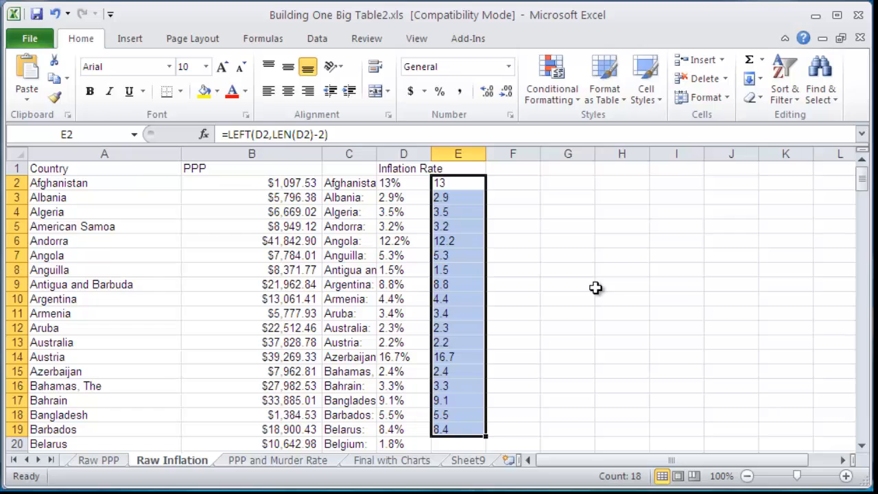
{"action": "mouse_move", "coordinate": [554, 205]}
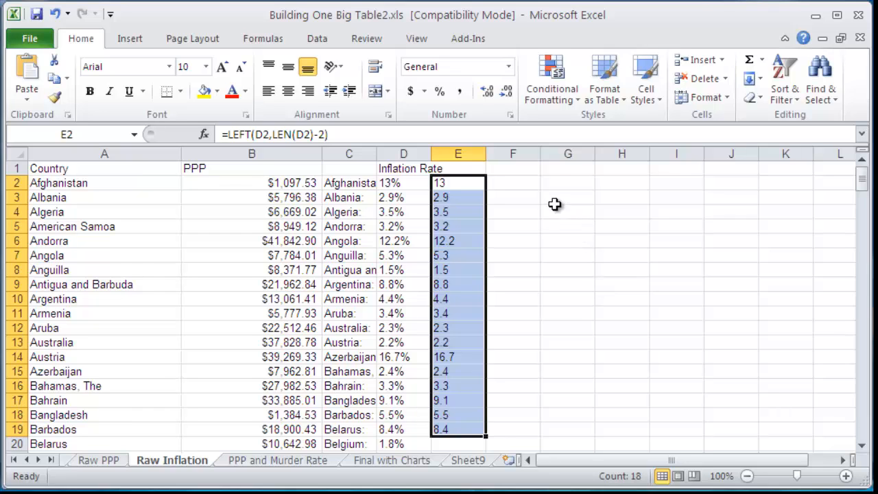
- Enter =VALUE(E2) in F2 to convert the stripped inflation figures to true numbers
{"action": "type", "text": "=VALUE(E2)"}
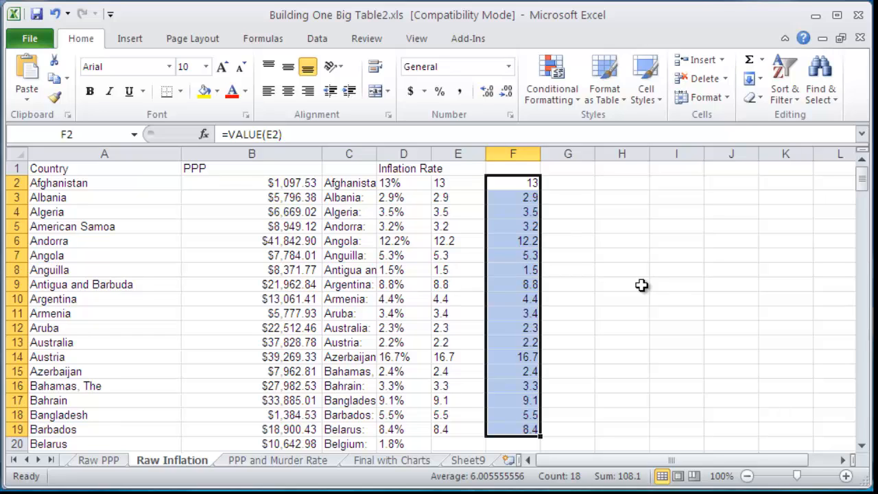
{"action": "mouse_move", "coordinate": [436, 165]}
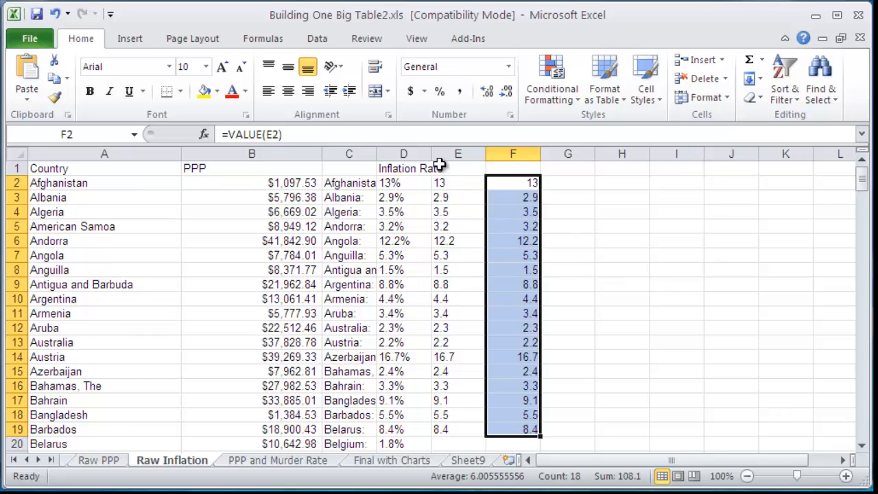
{"action": "left_click", "coordinate": [403, 154]}
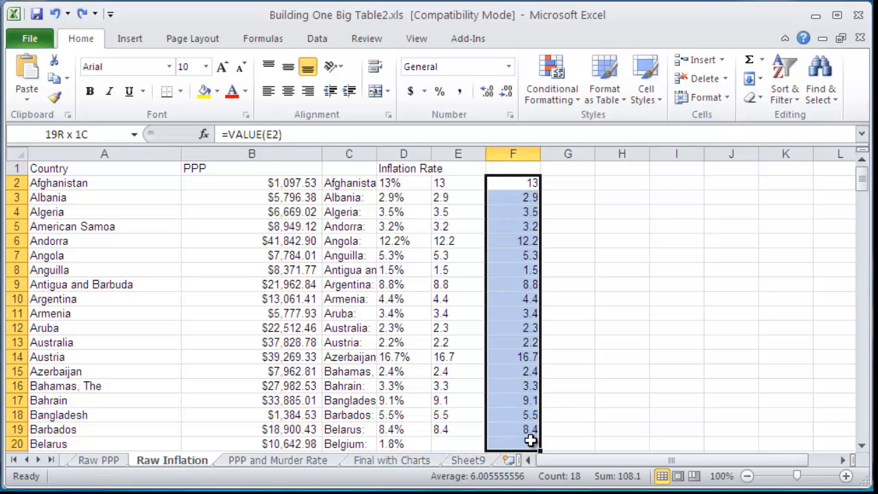
- Paste the computed inflation figures into column G as values and delete helper columns D:F
{"action": "left_click", "coordinate": [513, 183]}
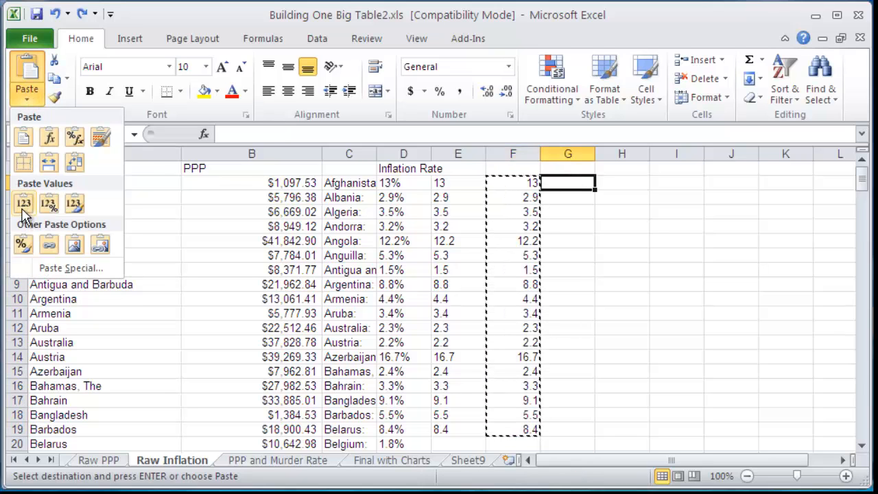
{"action": "left_click", "coordinate": [22, 203]}
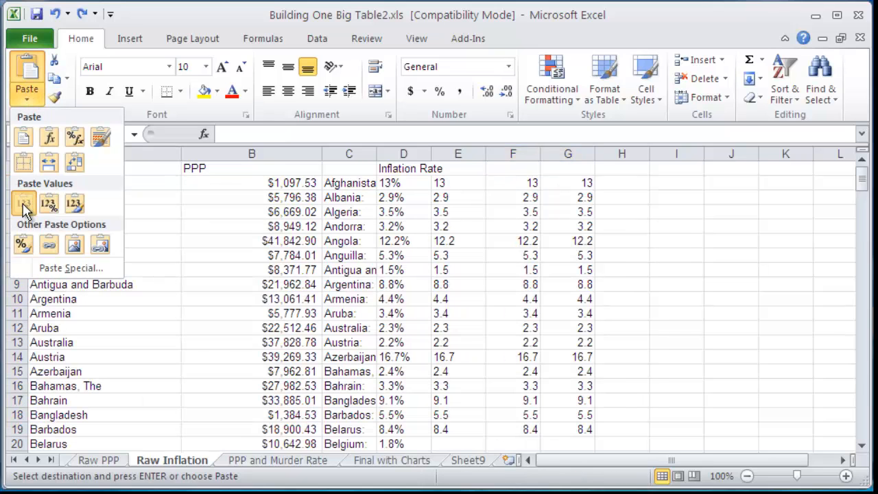
{"action": "left_click", "coordinate": [22, 203]}
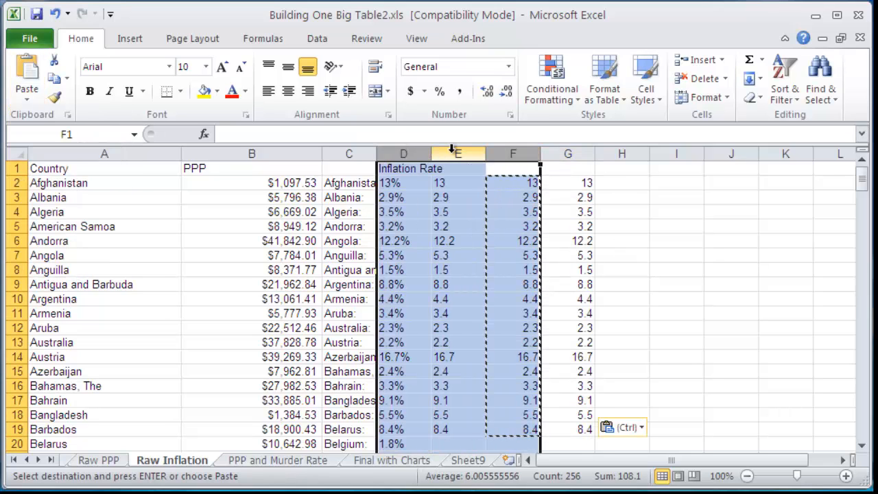
{"action": "mouse_move", "coordinate": [768, 83]}
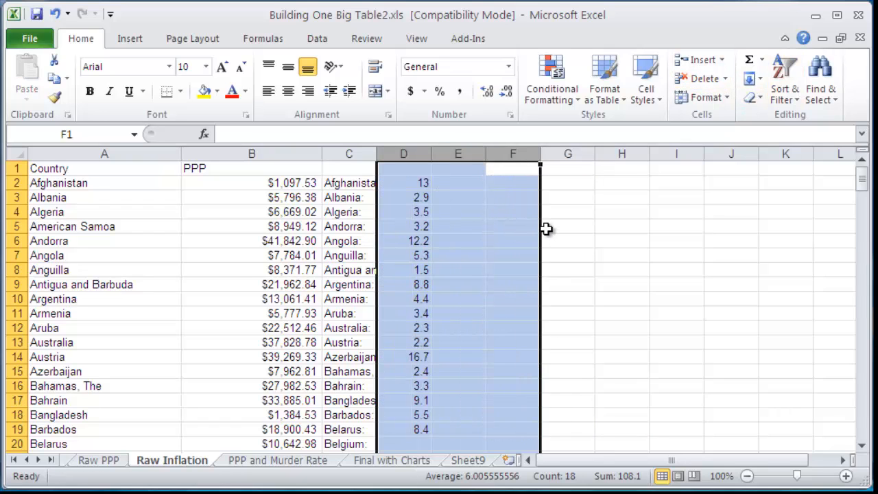
{"action": "left_click", "coordinate": [567, 226]}
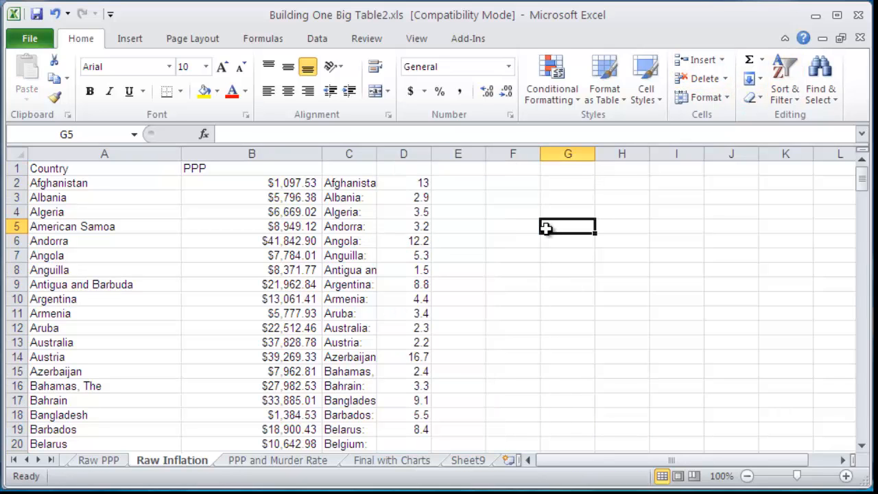
- Paste the murder-rate Country and Murder Rate columns into C:D on the PPP and Murder Rate sheet
{"action": "left_click", "coordinate": [276, 459]}
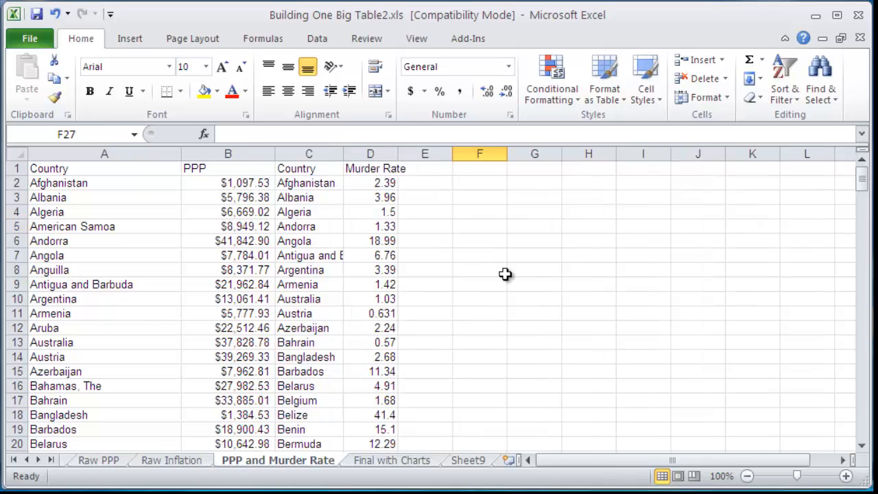
{"action": "mouse_move", "coordinate": [504, 272]}
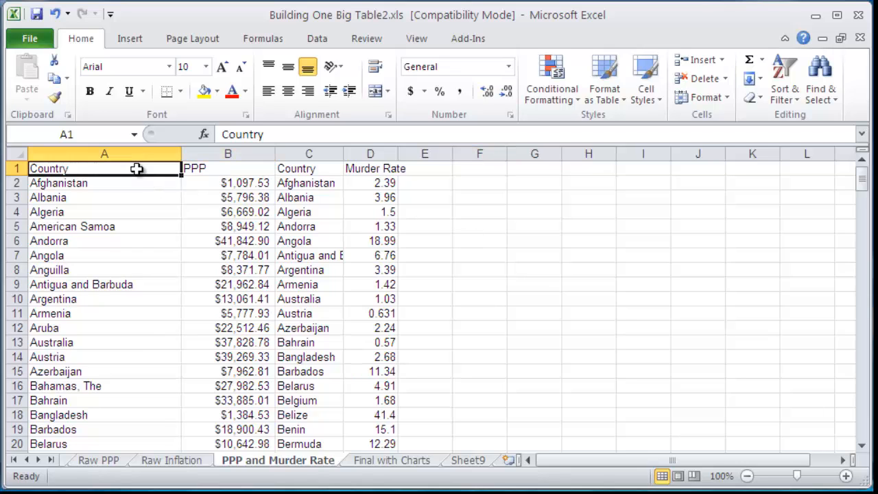
{"action": "left_click", "coordinate": [104, 154]}
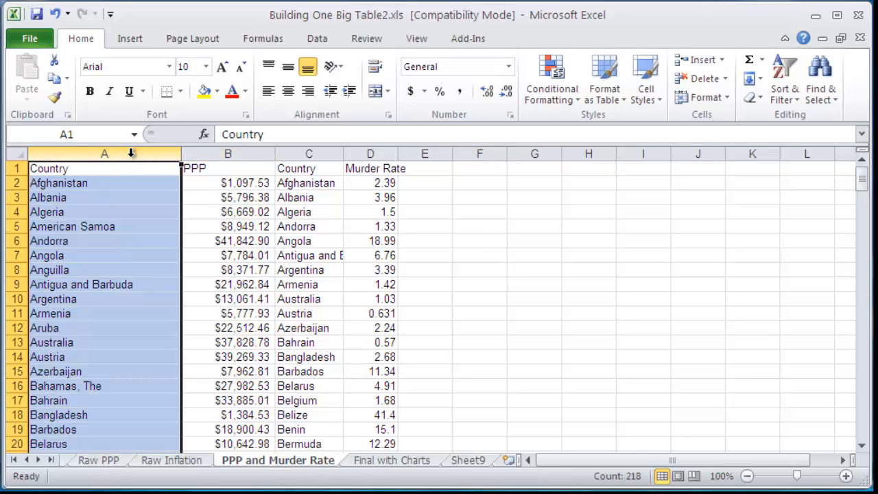
{"action": "left_click", "coordinate": [227, 154]}
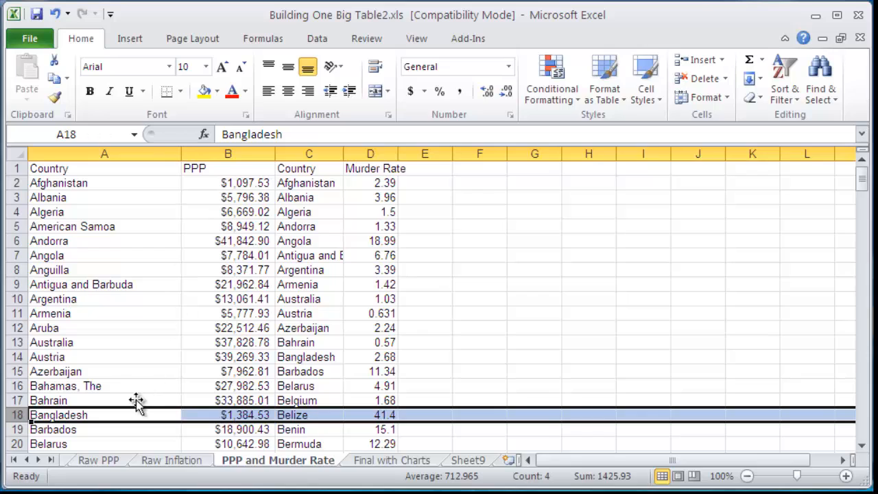
{"action": "mouse_move", "coordinate": [236, 415]}
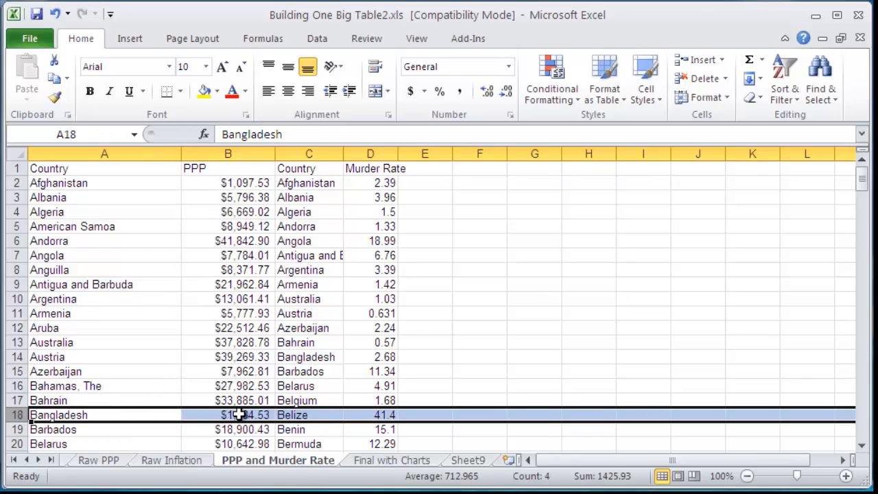
{"action": "mouse_move", "coordinate": [399, 414]}
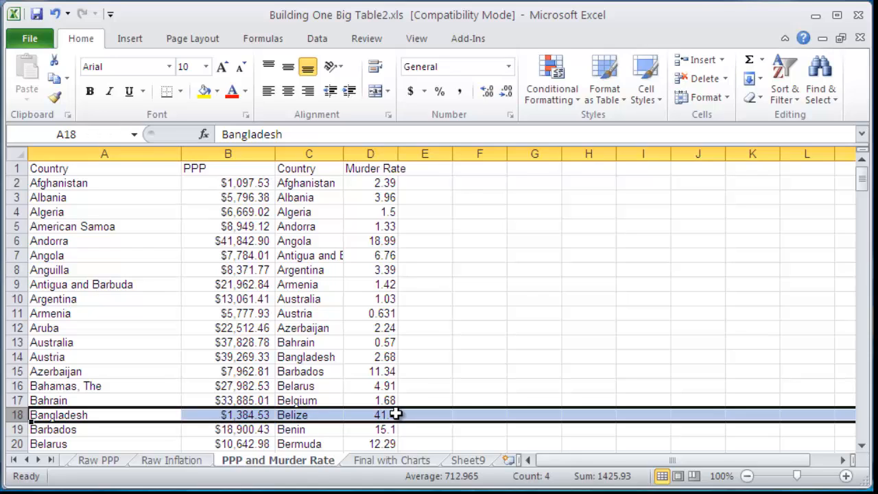
{"action": "left_click", "coordinate": [307, 182]}
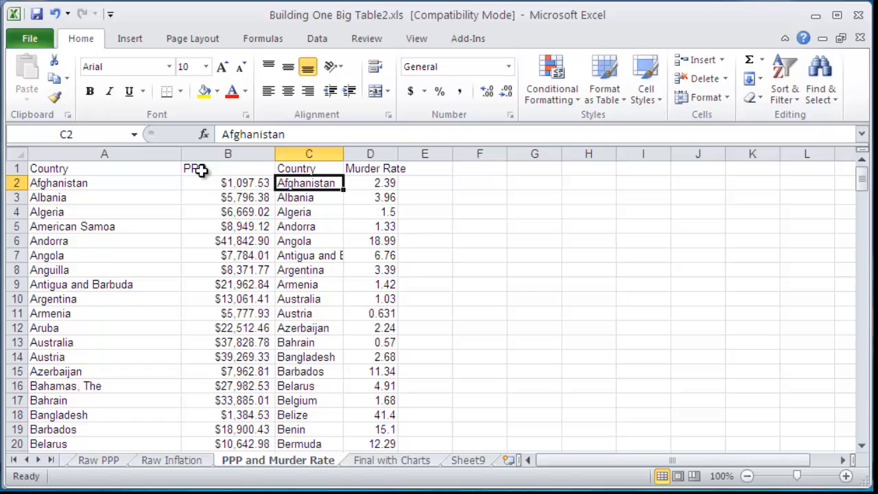
{"action": "mouse_move", "coordinate": [204, 170]}
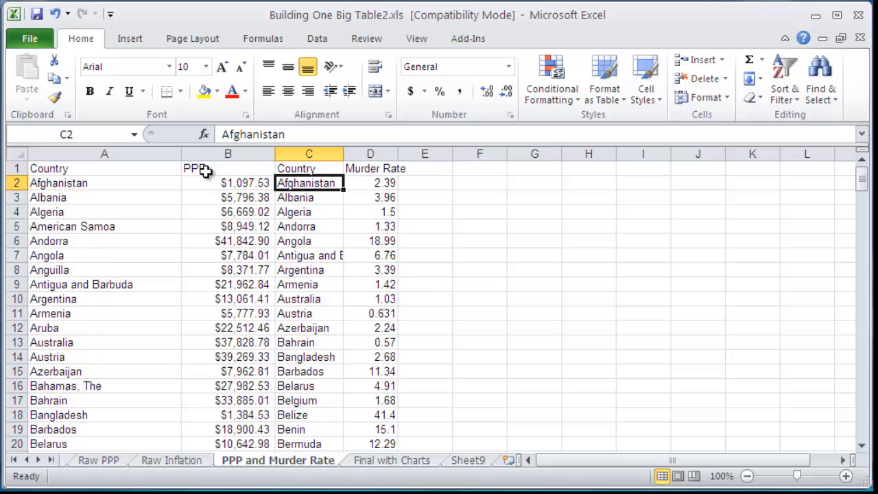
{"action": "mouse_move", "coordinate": [299, 197]}
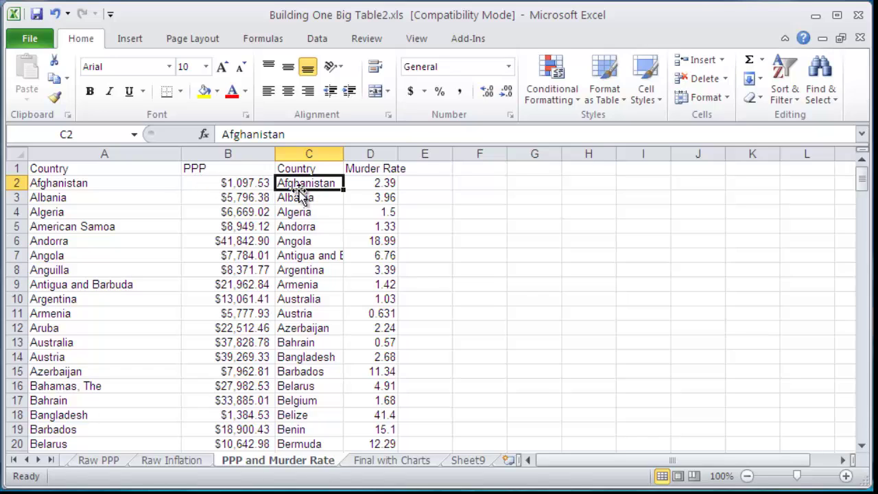
{"action": "mouse_move", "coordinate": [290, 247]}
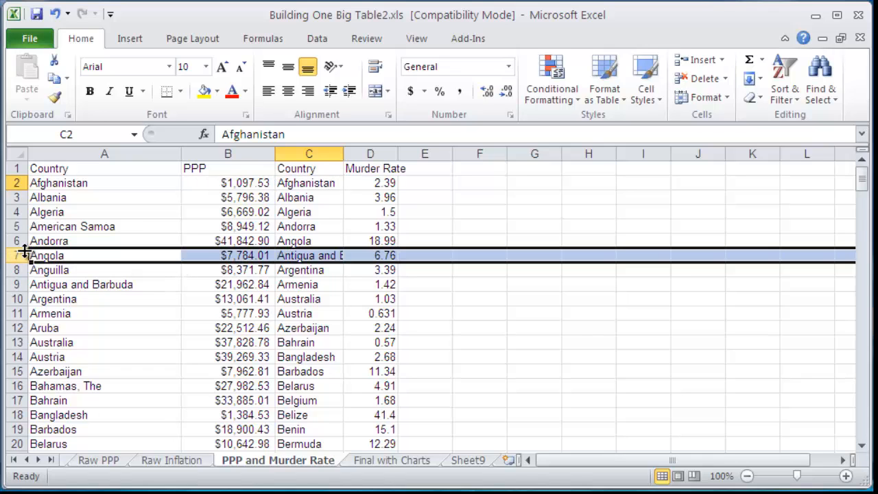
- Shift misaligned C:D cells down with Insert Cells so the country lists match through China
{"action": "left_click", "coordinate": [47, 255]}
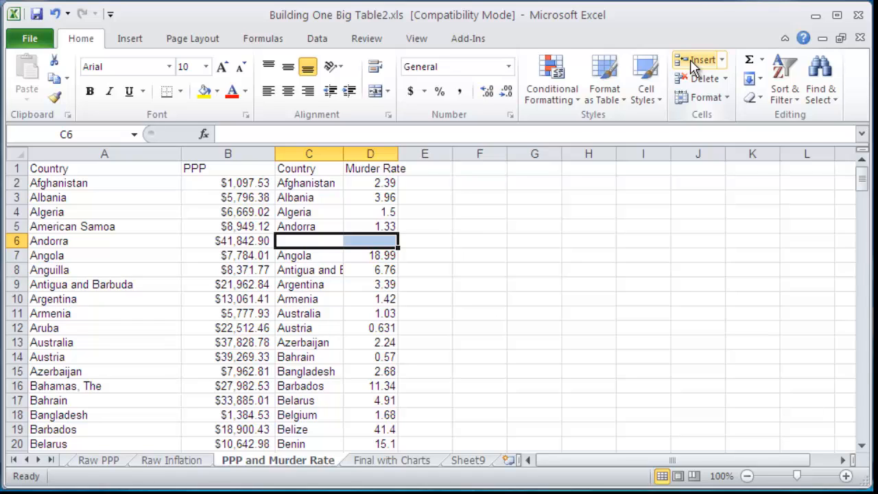
{"action": "left_click", "coordinate": [17, 256]}
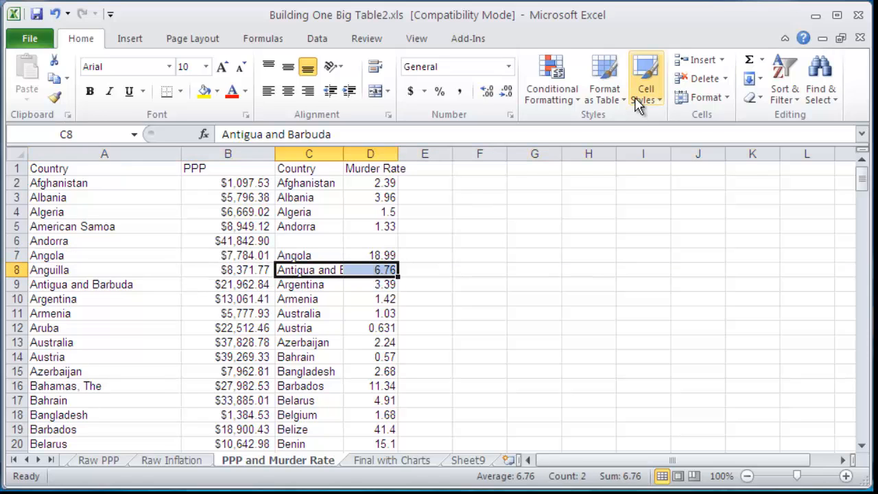
{"action": "mouse_move", "coordinate": [765, 53]}
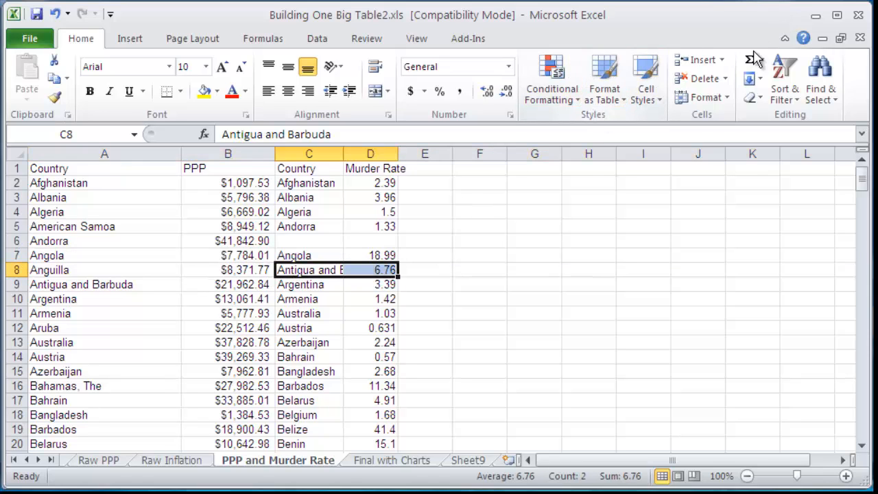
{"action": "mouse_move", "coordinate": [693, 59]}
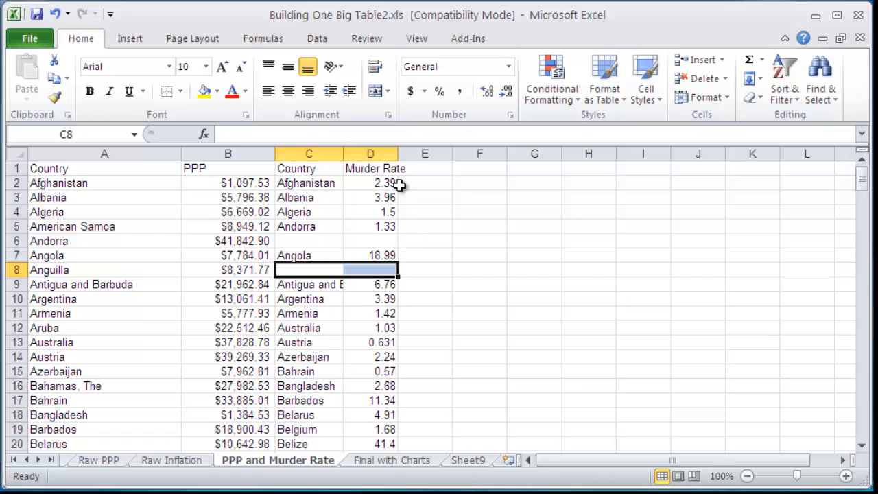
{"action": "mouse_move", "coordinate": [317, 279]}
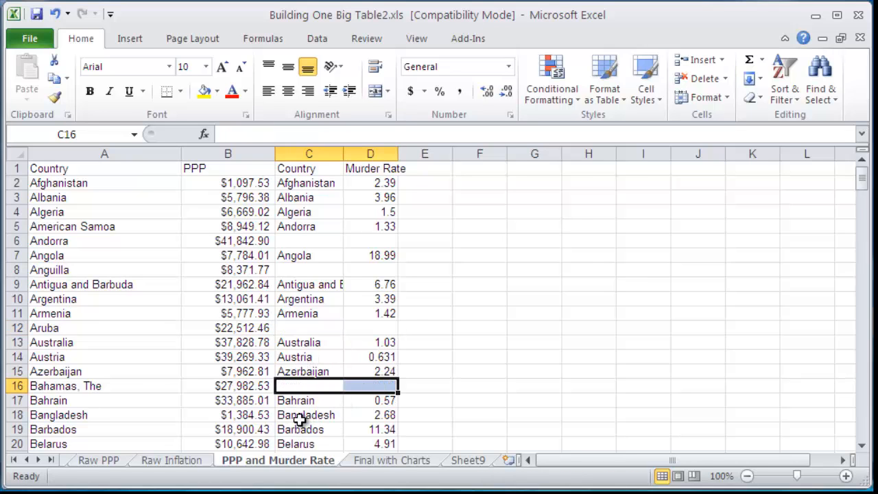
{"action": "scroll", "scroll_direction": "down", "scroll_amount": 3}
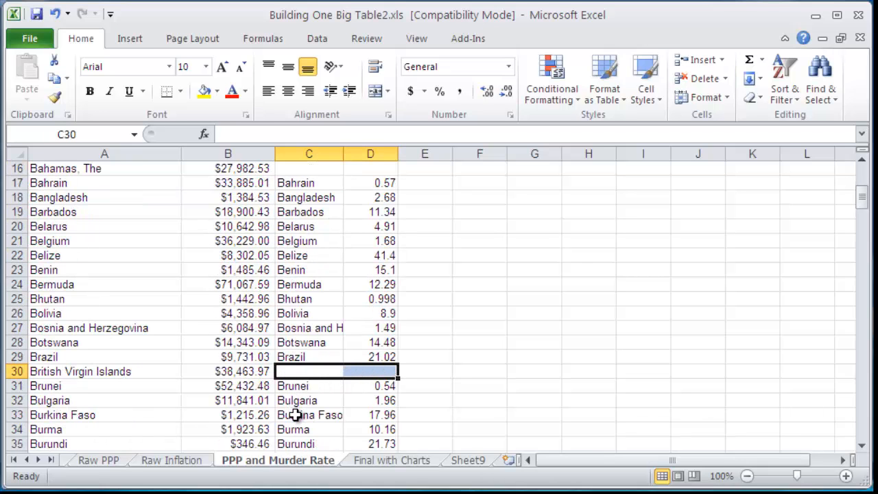
{"action": "scroll", "scroll_direction": "down", "scroll_amount": 3}
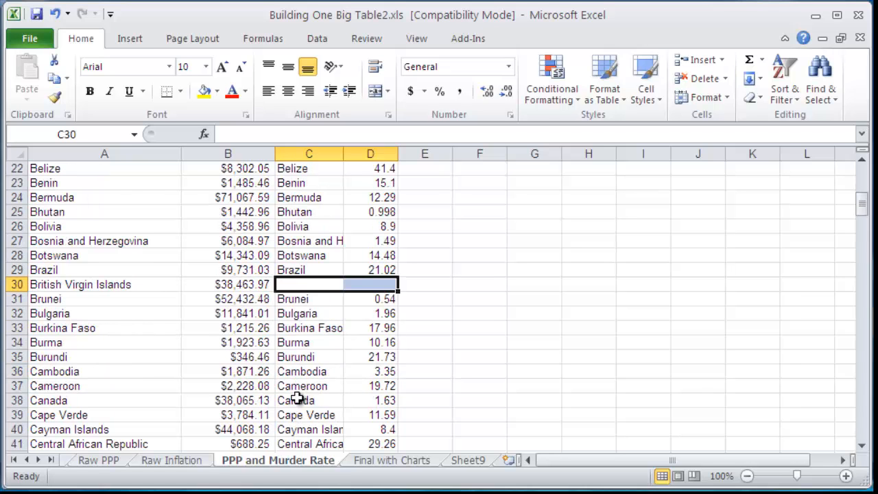
{"action": "scroll", "scroll_direction": "down", "scroll_amount": 3}
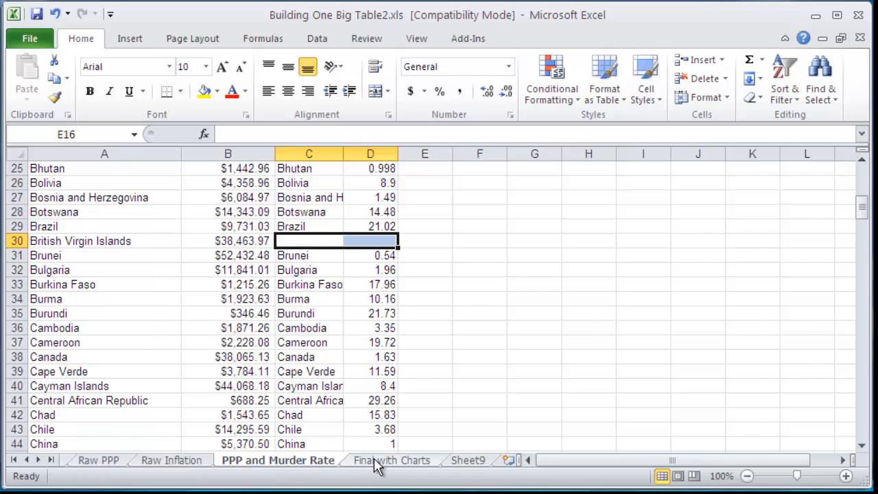
- Review the American Samoa, Argentina, Aruba and Australia rows on the Final with Charts sheet
{"action": "left_click", "coordinate": [393, 461]}
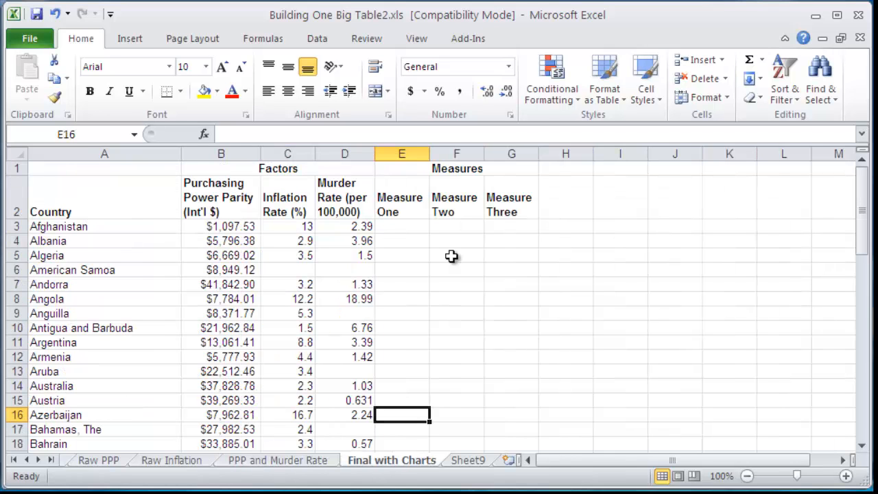
{"action": "mouse_move", "coordinate": [294, 270]}
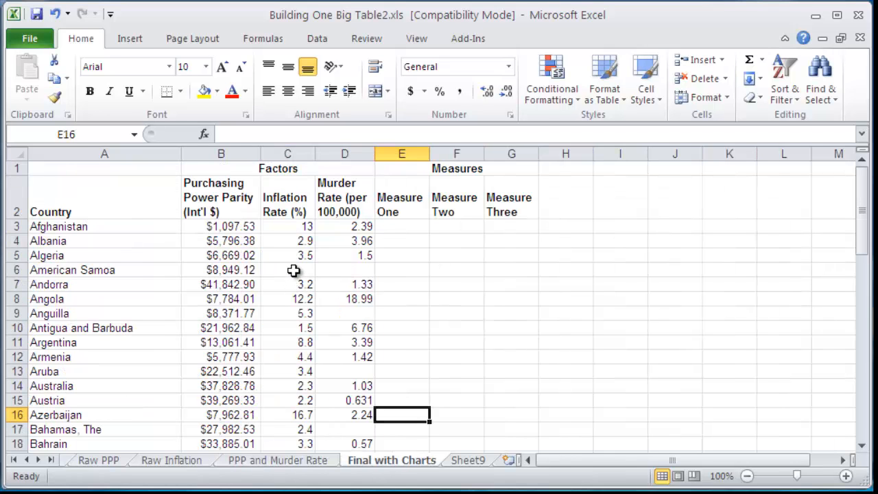
{"action": "left_click", "coordinate": [288, 269]}
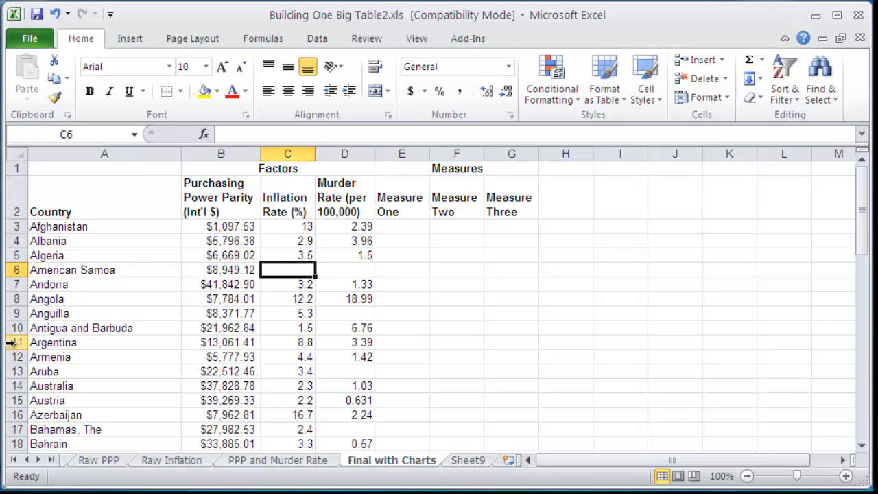
{"action": "left_click", "coordinate": [17, 342]}
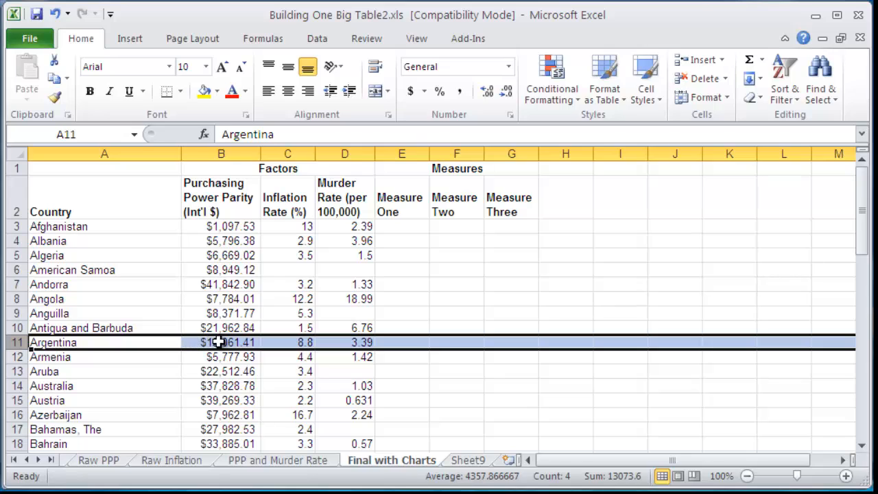
{"action": "mouse_move", "coordinate": [337, 354]}
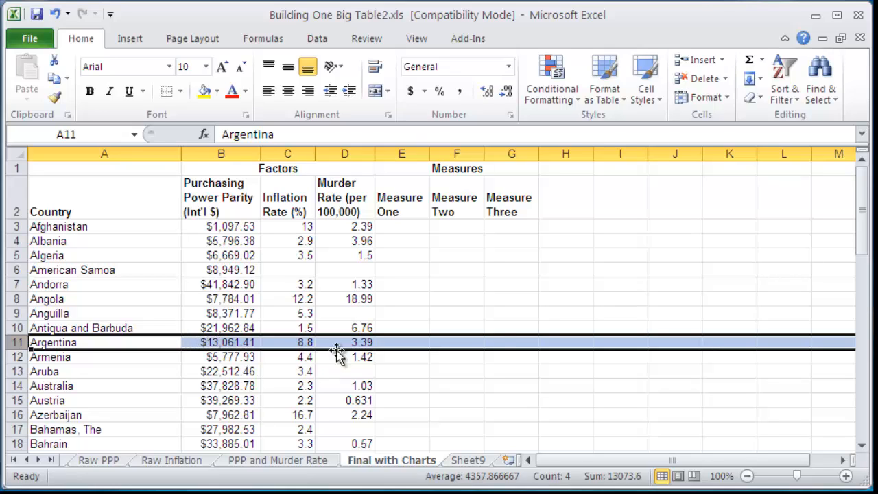
{"action": "mouse_move", "coordinate": [60, 356]}
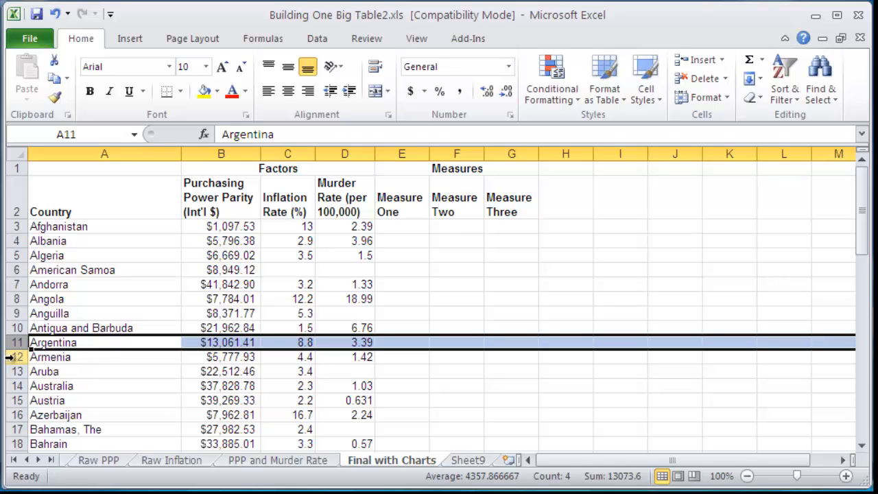
{"action": "left_click", "coordinate": [44, 371]}
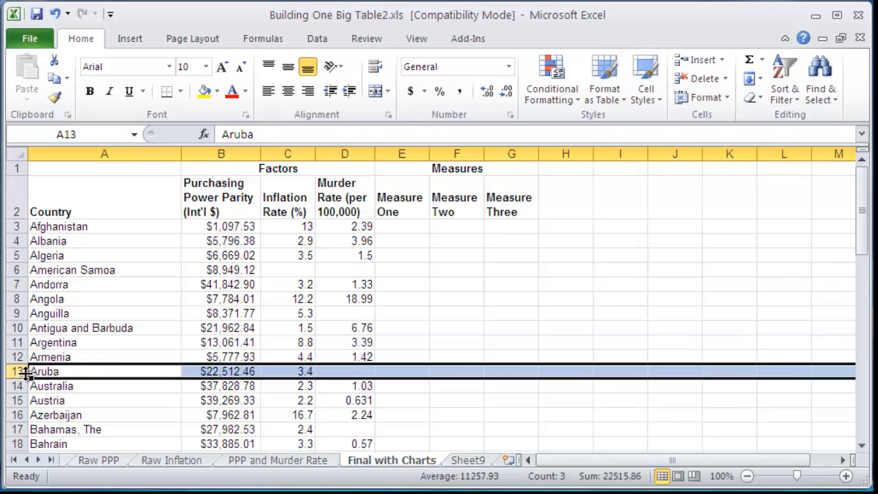
{"action": "left_click", "coordinate": [42, 385]}
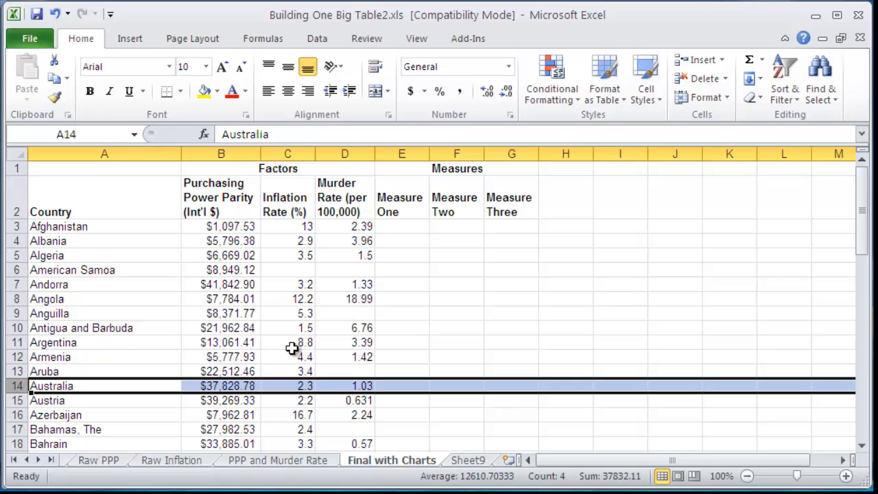
{"action": "mouse_move", "coordinate": [815, 252]}
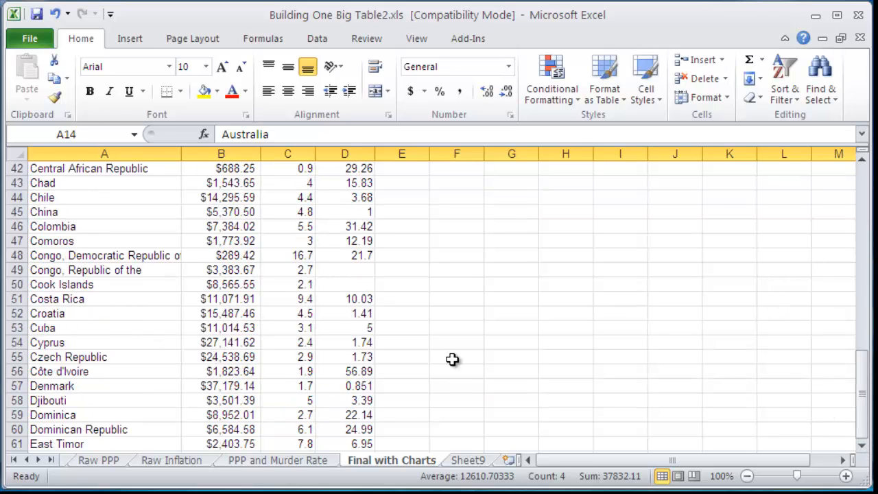
{"action": "mouse_move", "coordinate": [369, 444]}
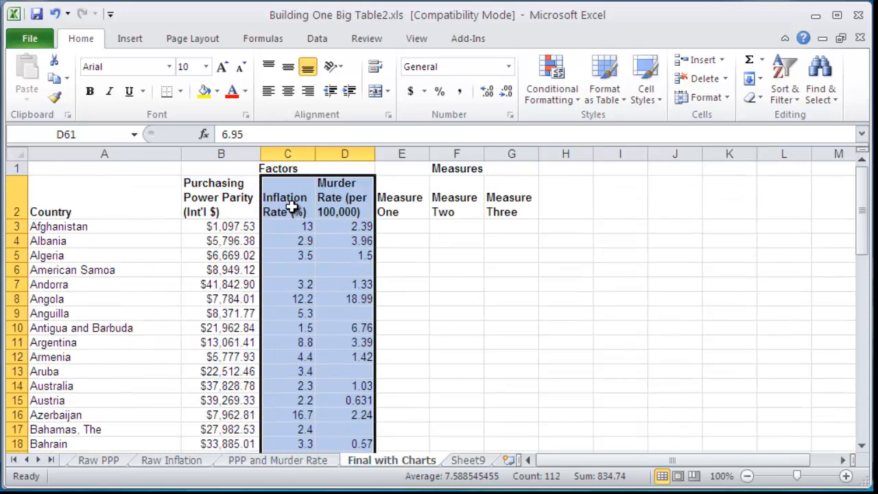
{"action": "mouse_move", "coordinate": [142, 46]}
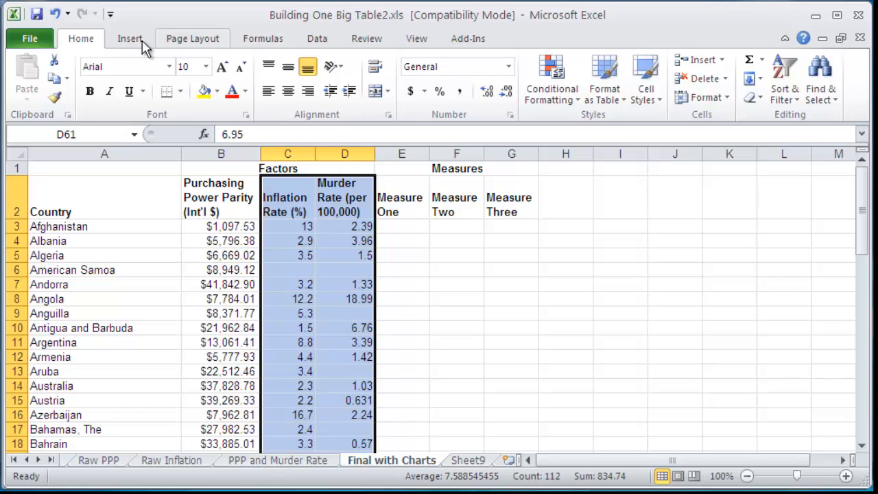
- Insert a markers-only scatter chart from columns C:D and delete its legend
{"action": "left_click", "coordinate": [129, 39]}
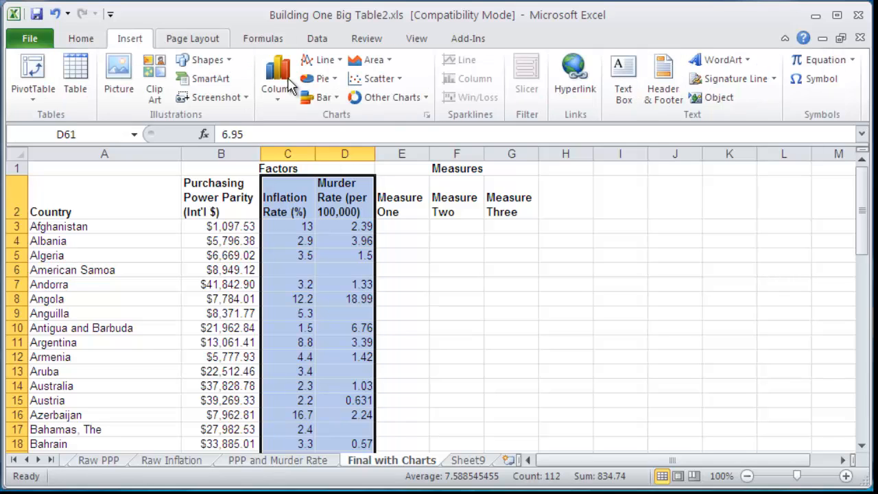
{"action": "left_click", "coordinate": [376, 79]}
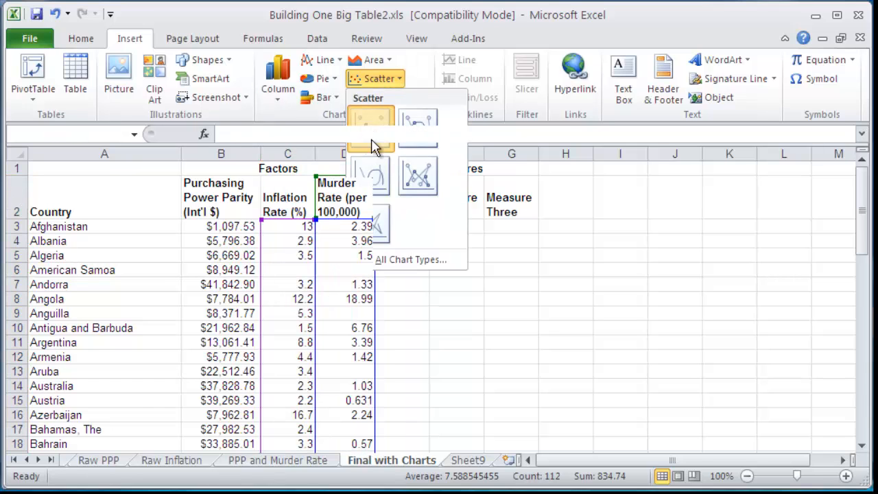
{"action": "left_click", "coordinate": [370, 121]}
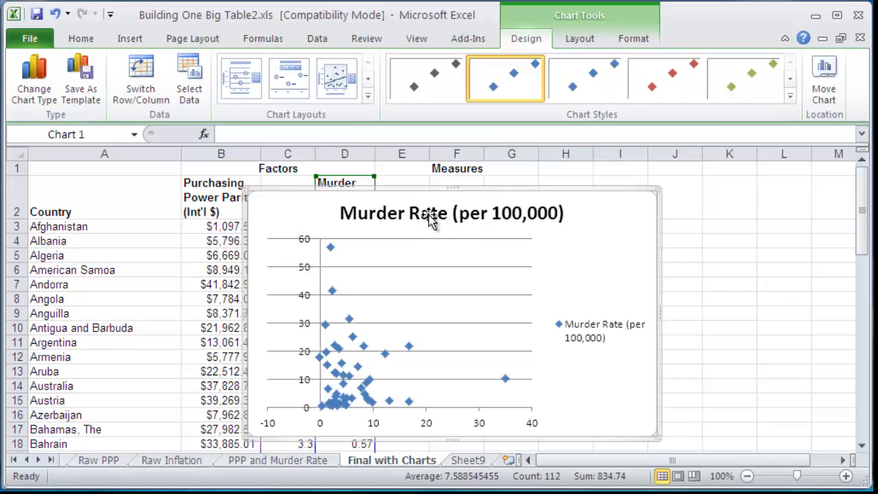
{"action": "left_click", "coordinate": [598, 330]}
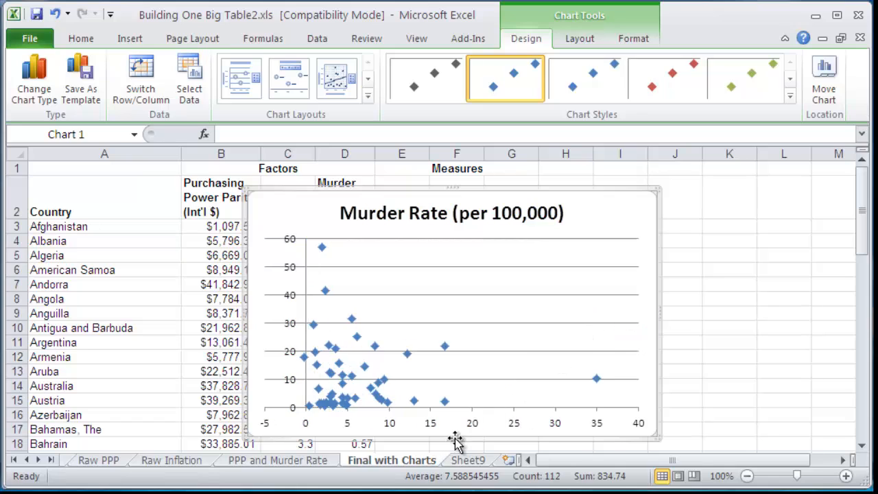
{"action": "mouse_move", "coordinate": [455, 432]}
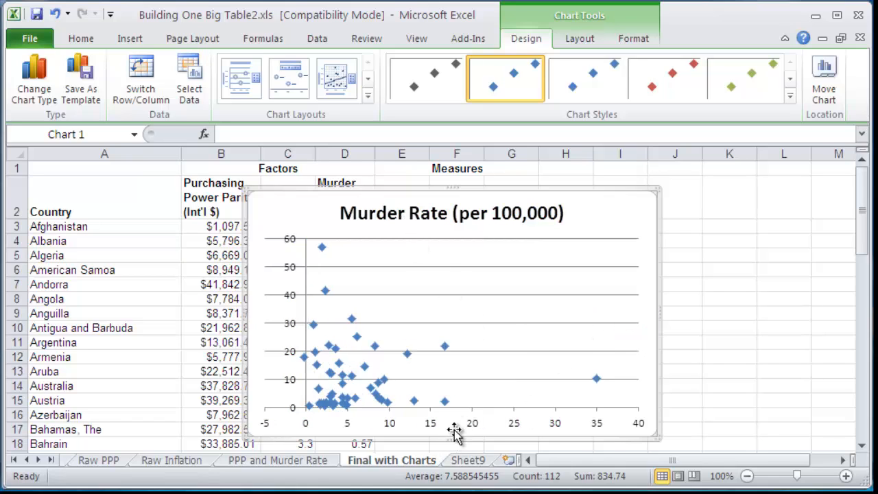